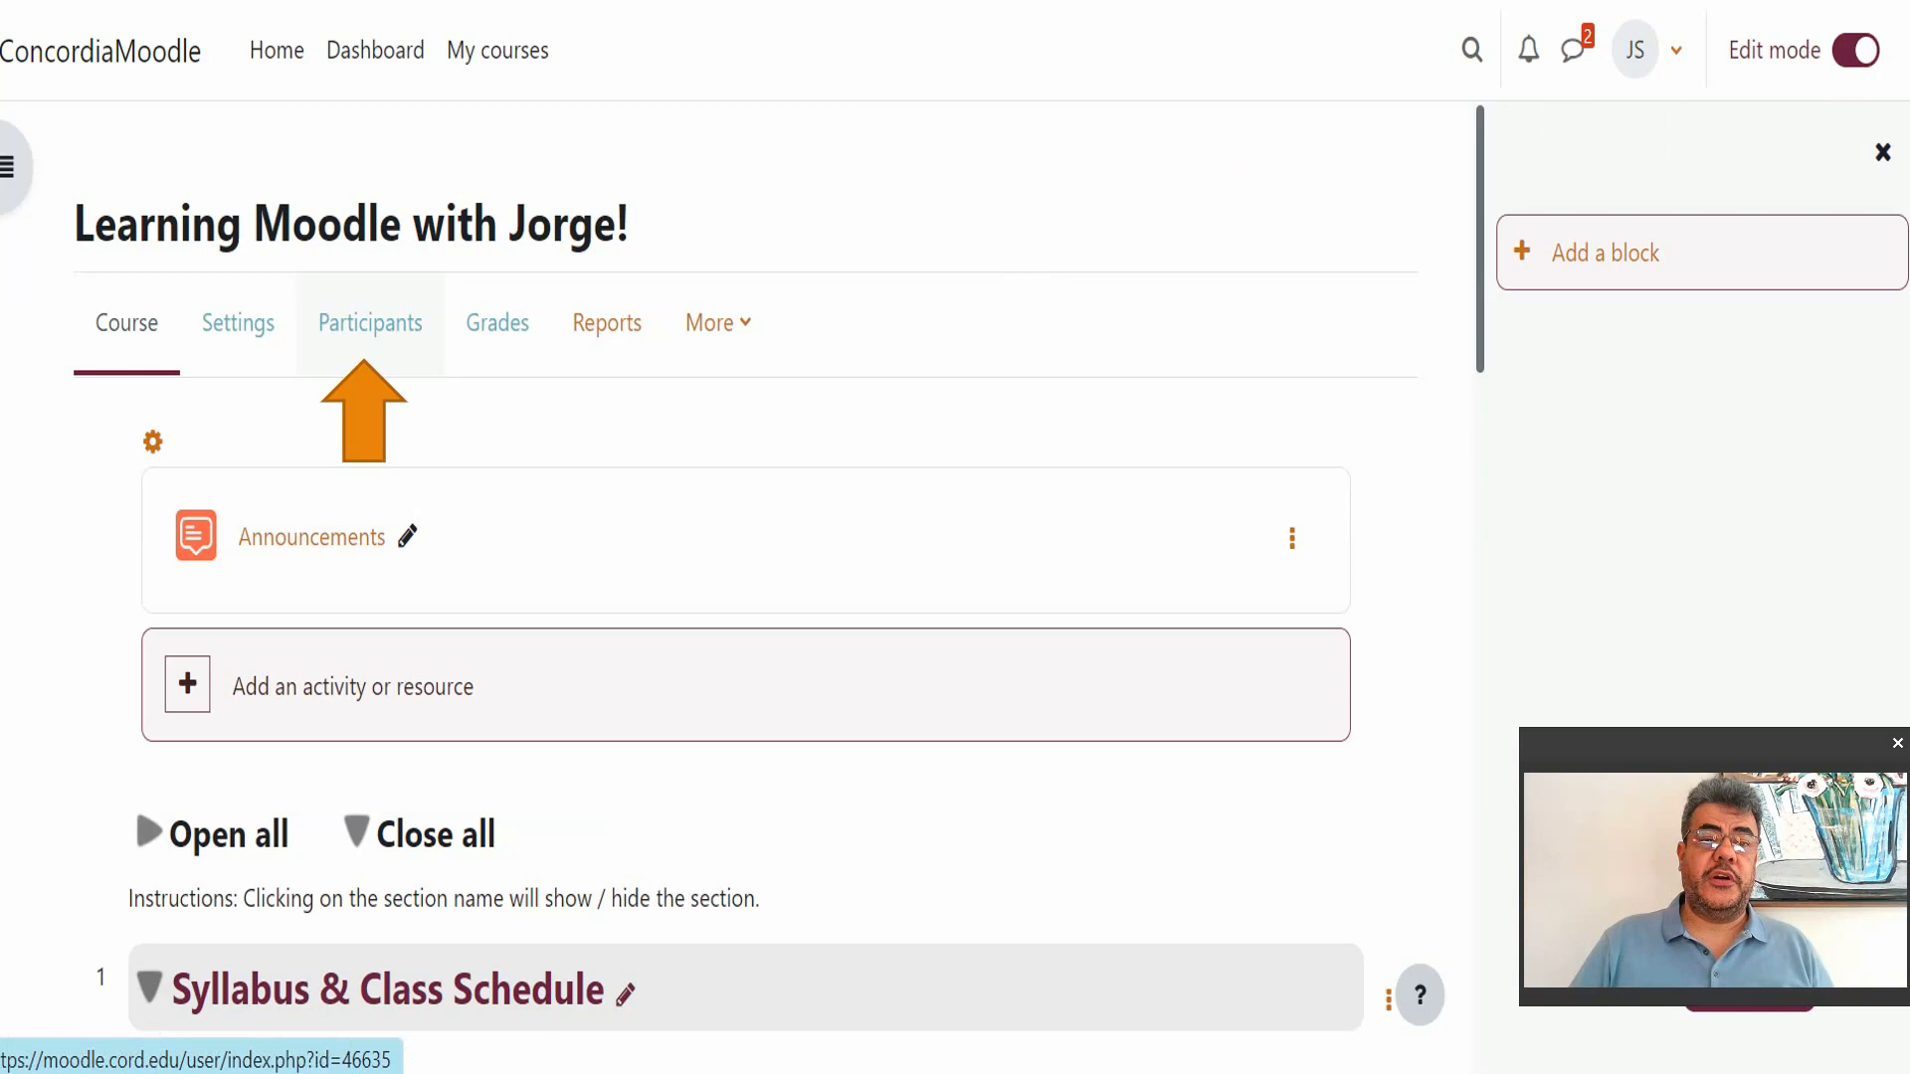
- Go to the Participants page of the Learning Moodle with Jorge! course
{"action": "left_click", "coordinate": [371, 322]}
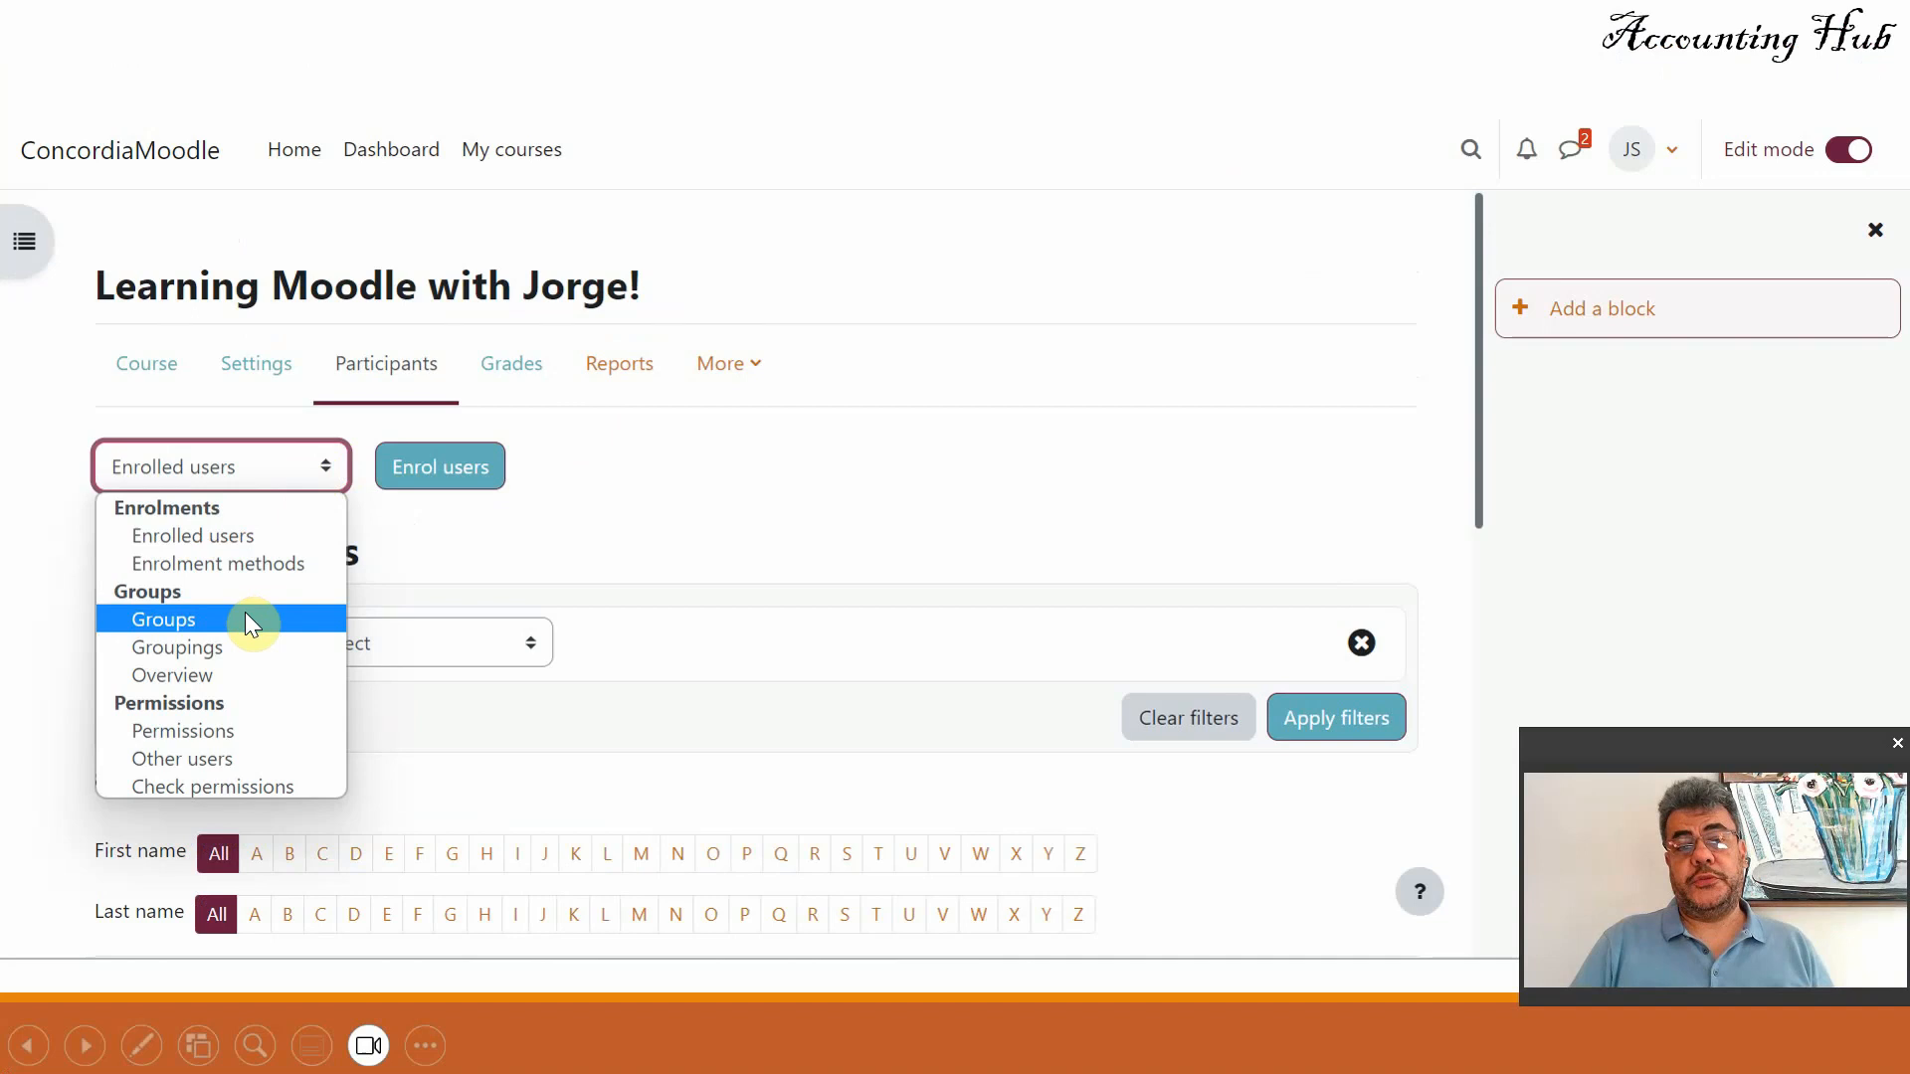
- Switch the Participants view to the course's Groups page, currently empty
{"action": "left_click", "coordinate": [165, 619]}
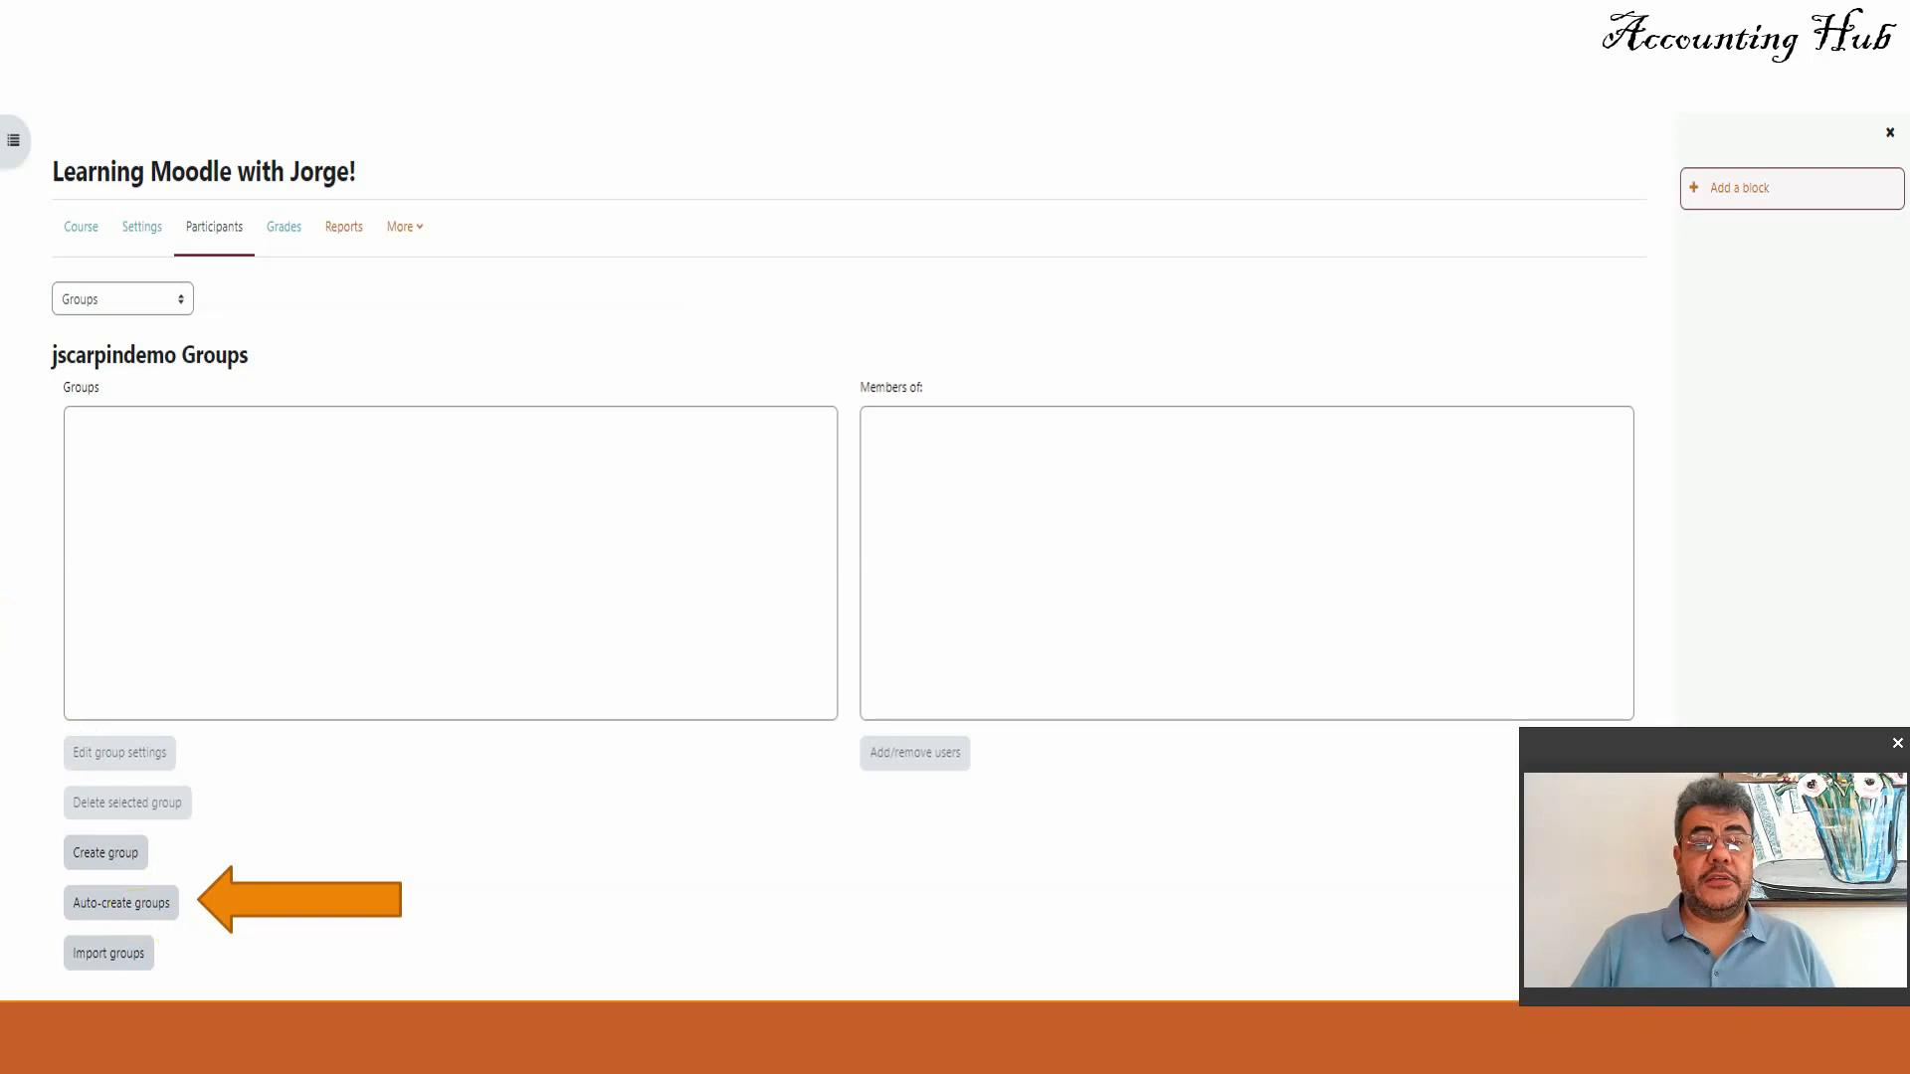
- Auto-create groups for the Student role with random member allocation and submit
{"action": "left_click", "coordinate": [119, 903]}
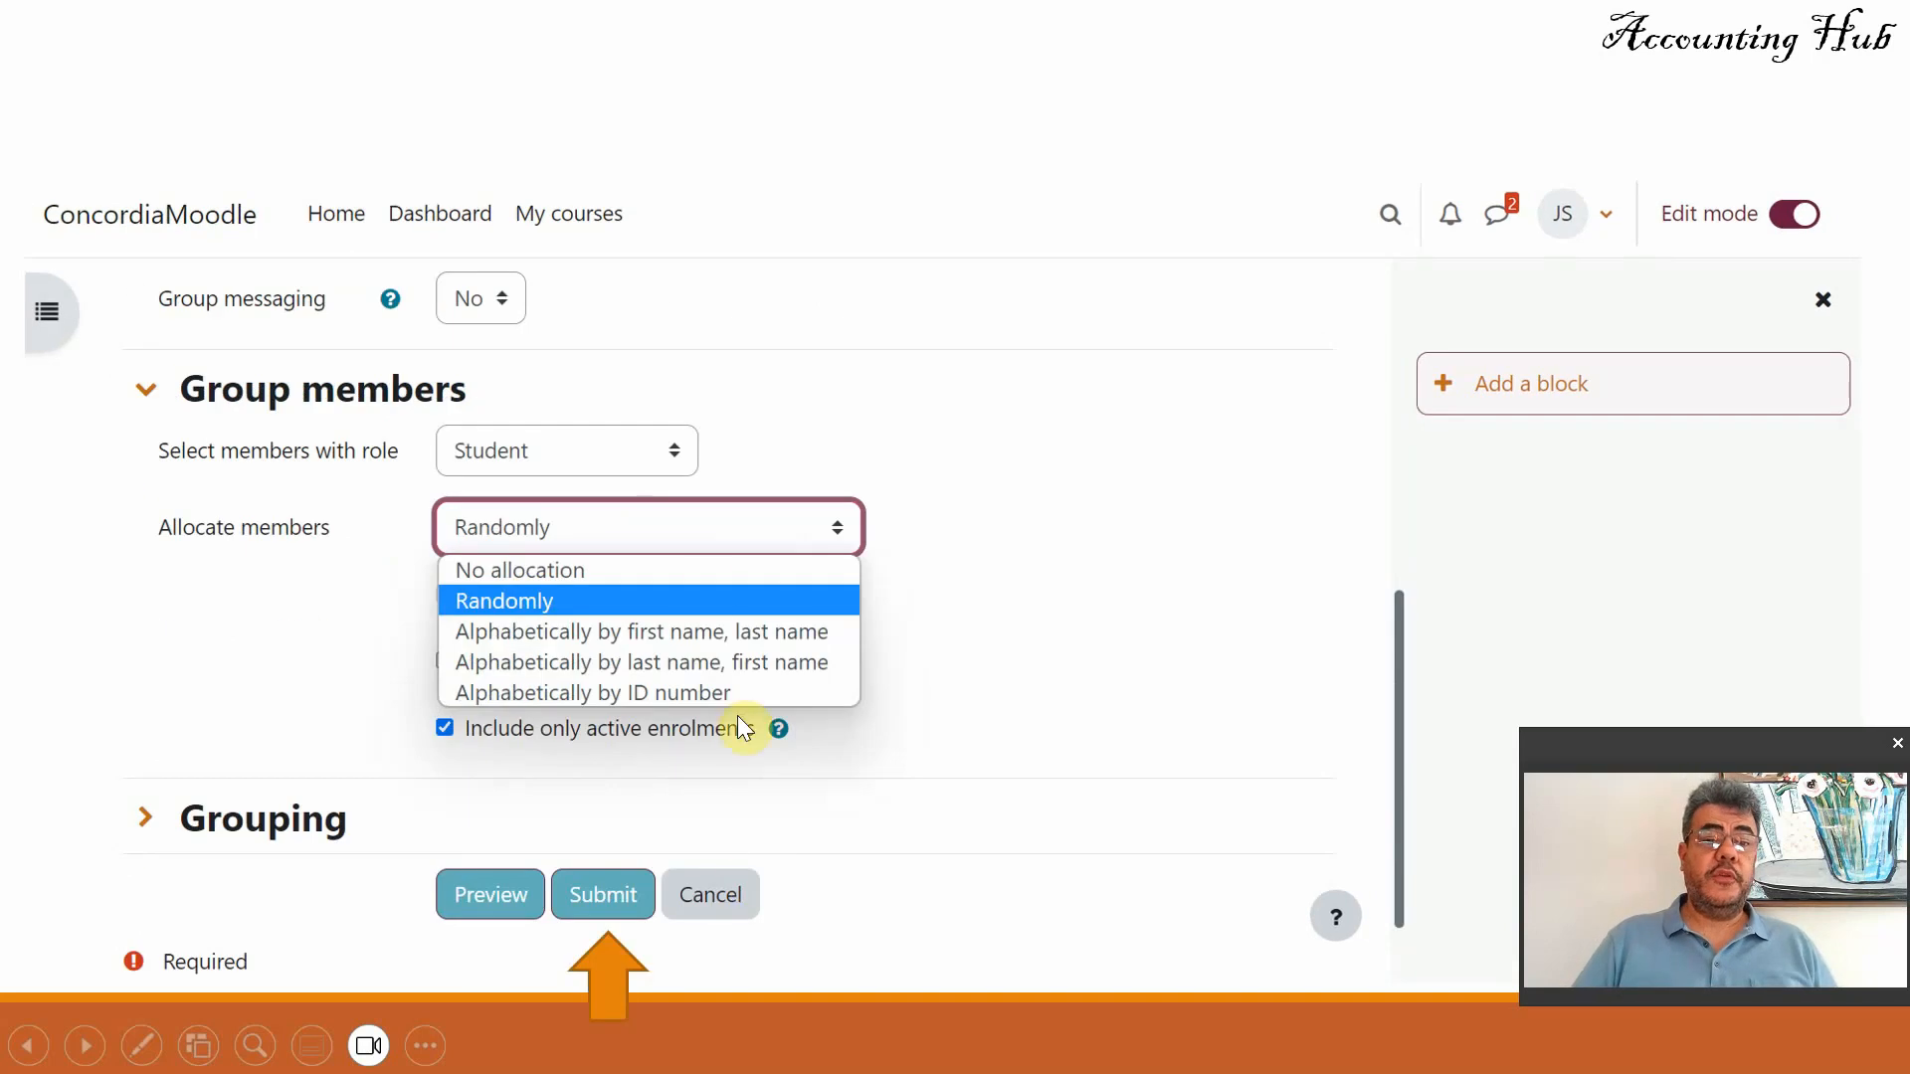
{"action": "mouse_move", "coordinate": [557, 454]}
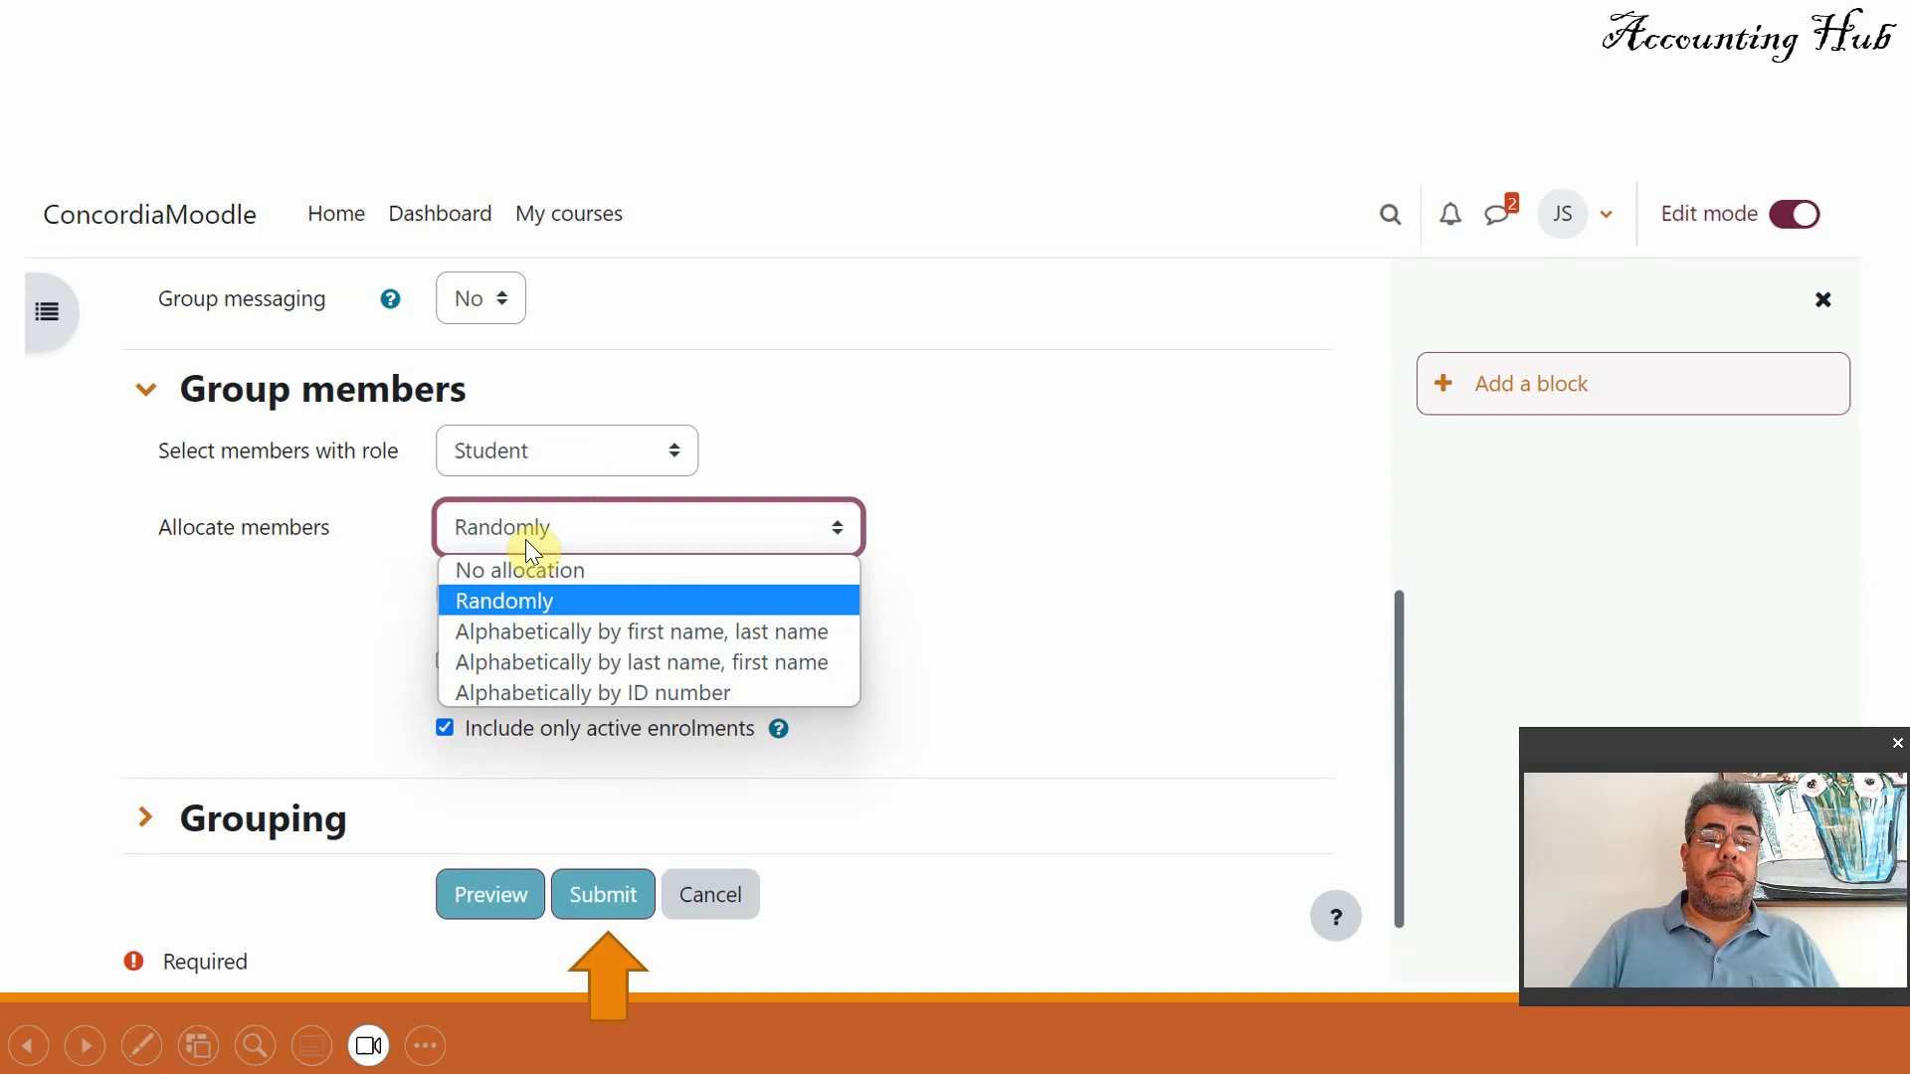
{"action": "mouse_move", "coordinate": [530, 583]}
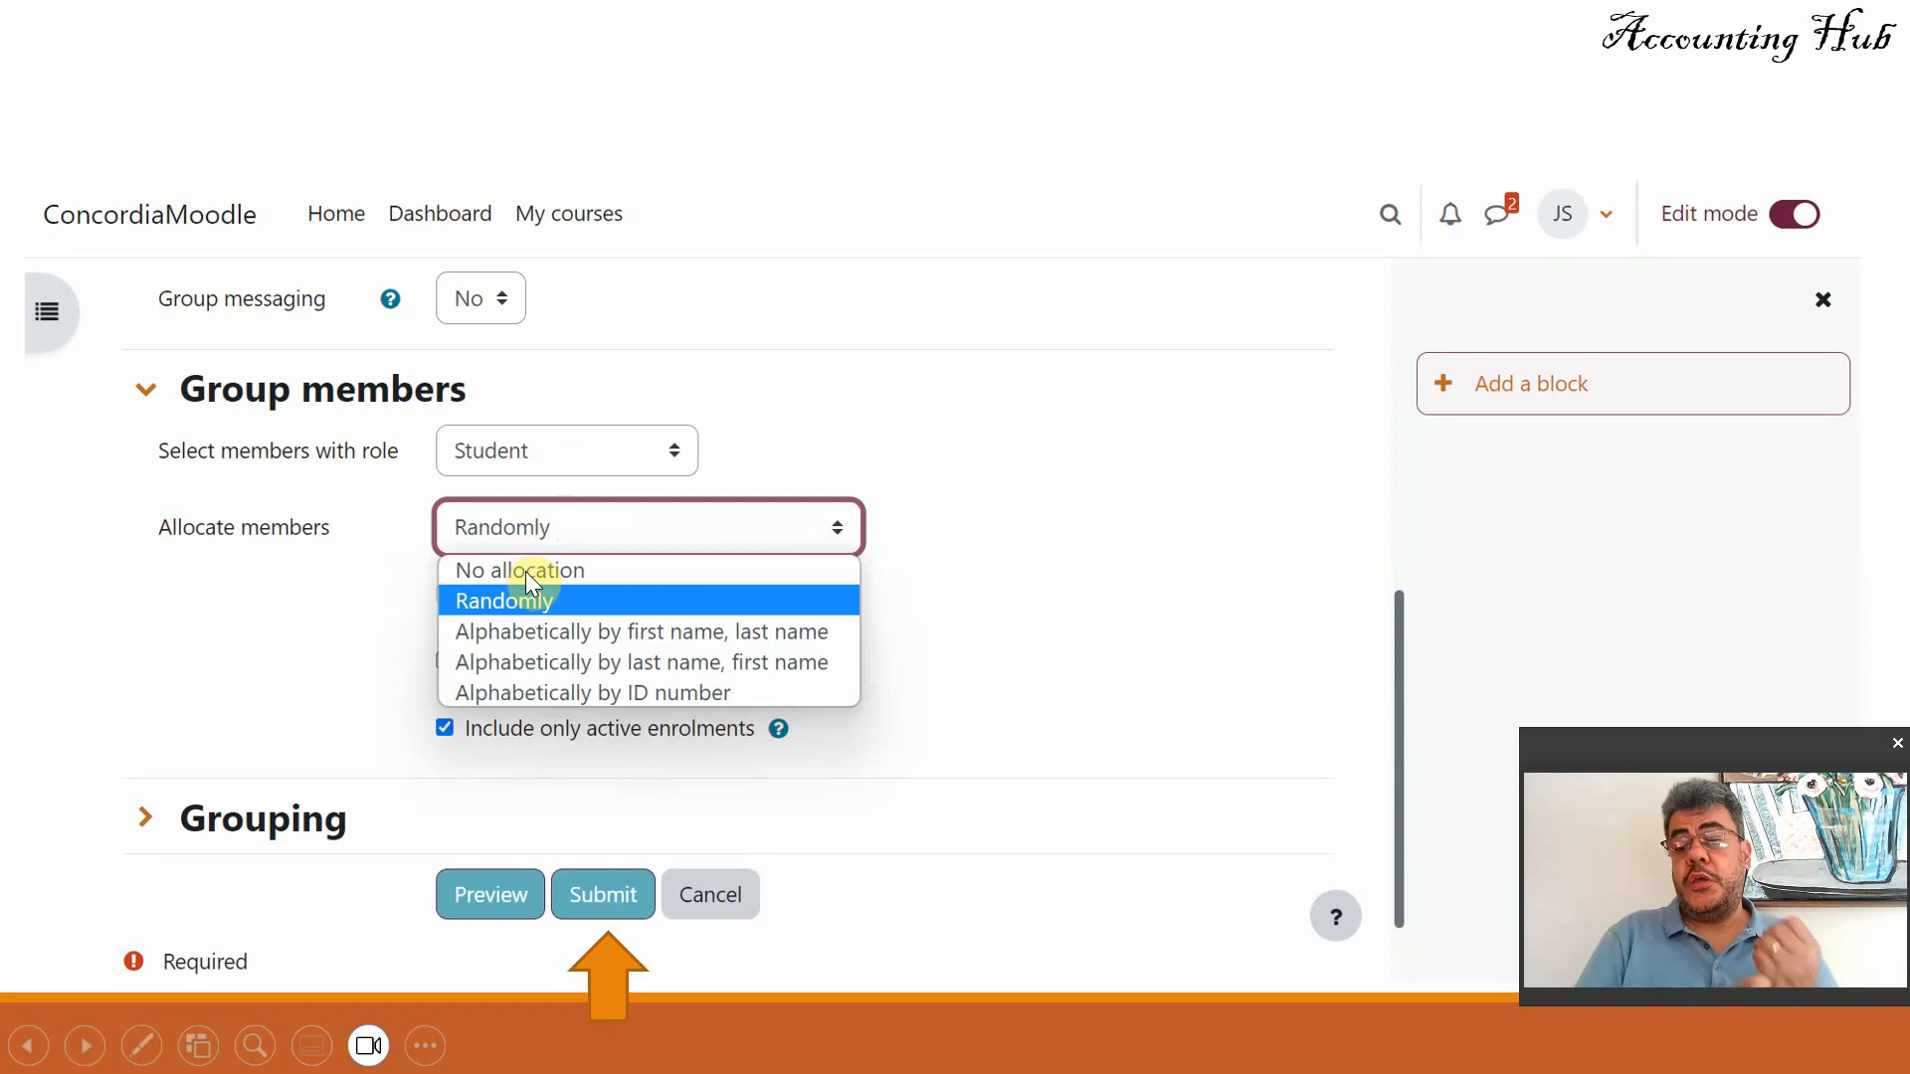
{"action": "mouse_move", "coordinate": [540, 631]}
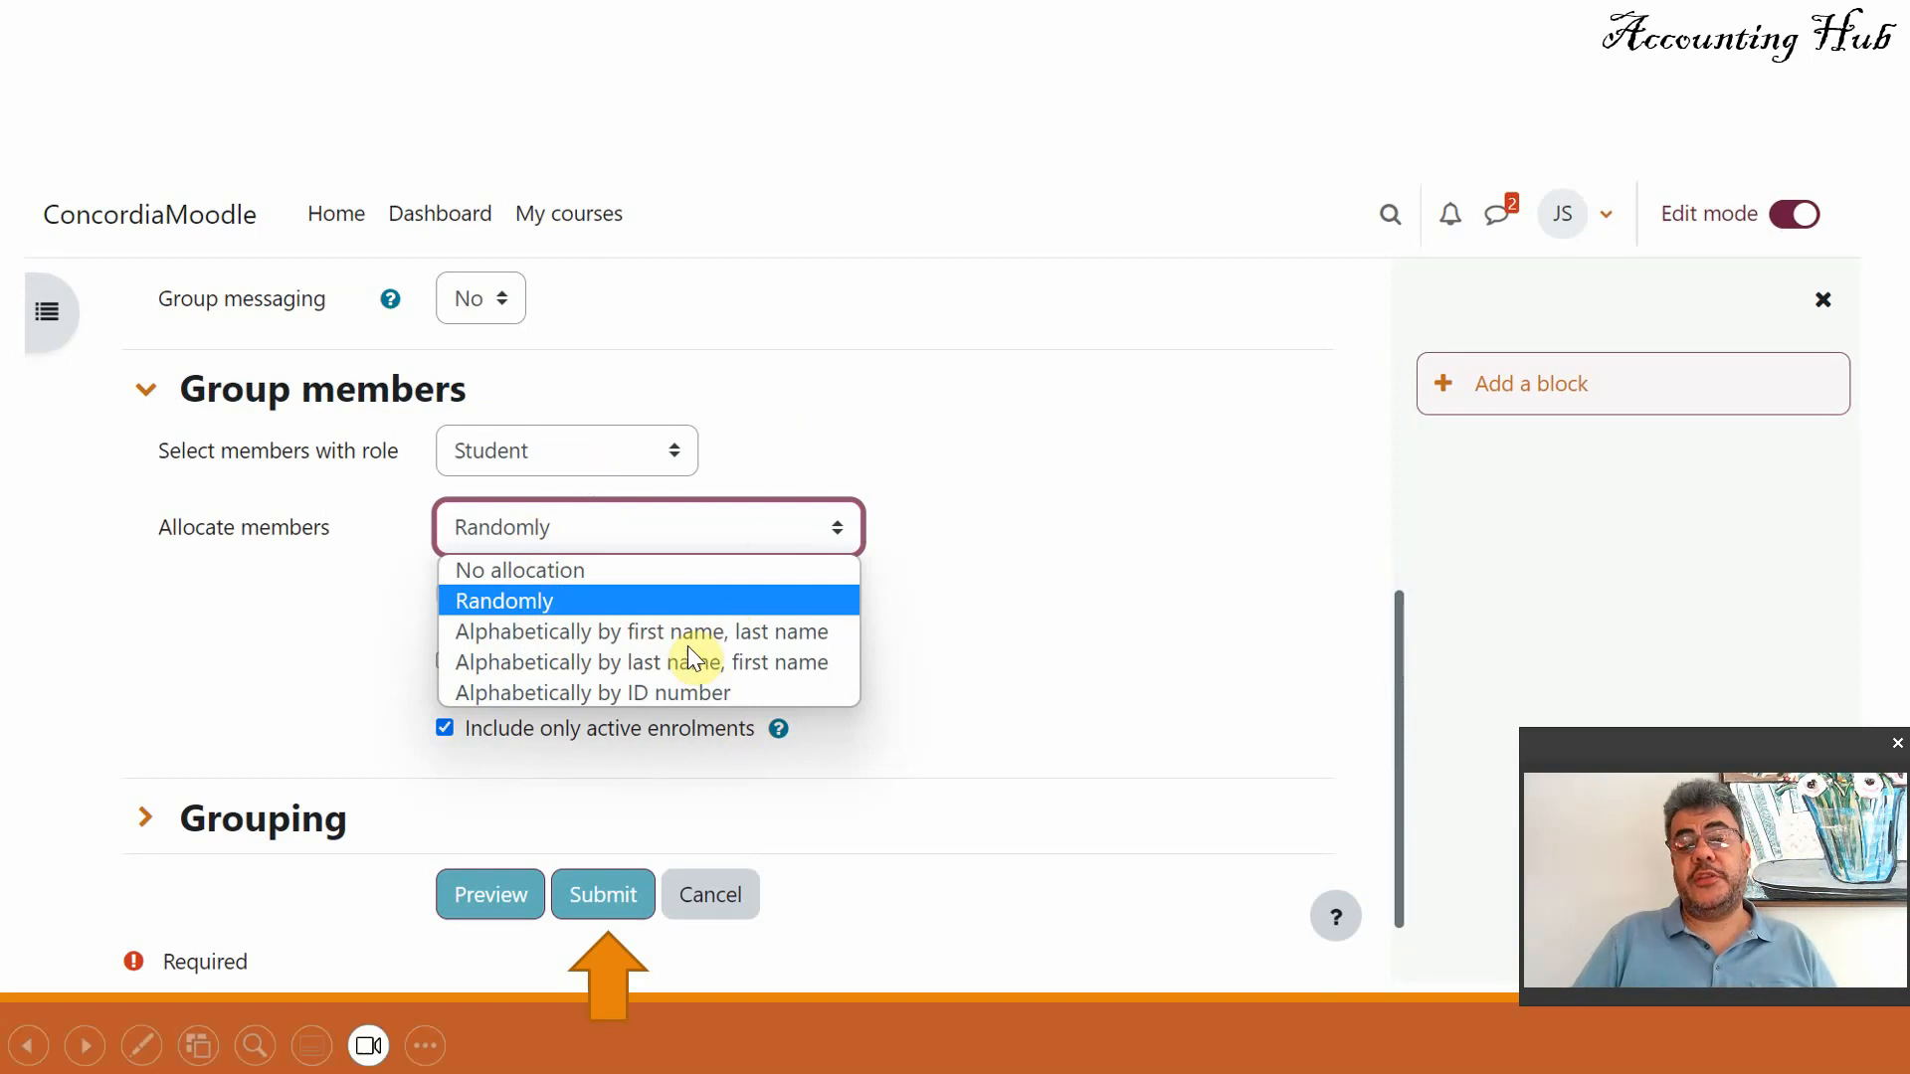
{"action": "mouse_move", "coordinate": [676, 702]}
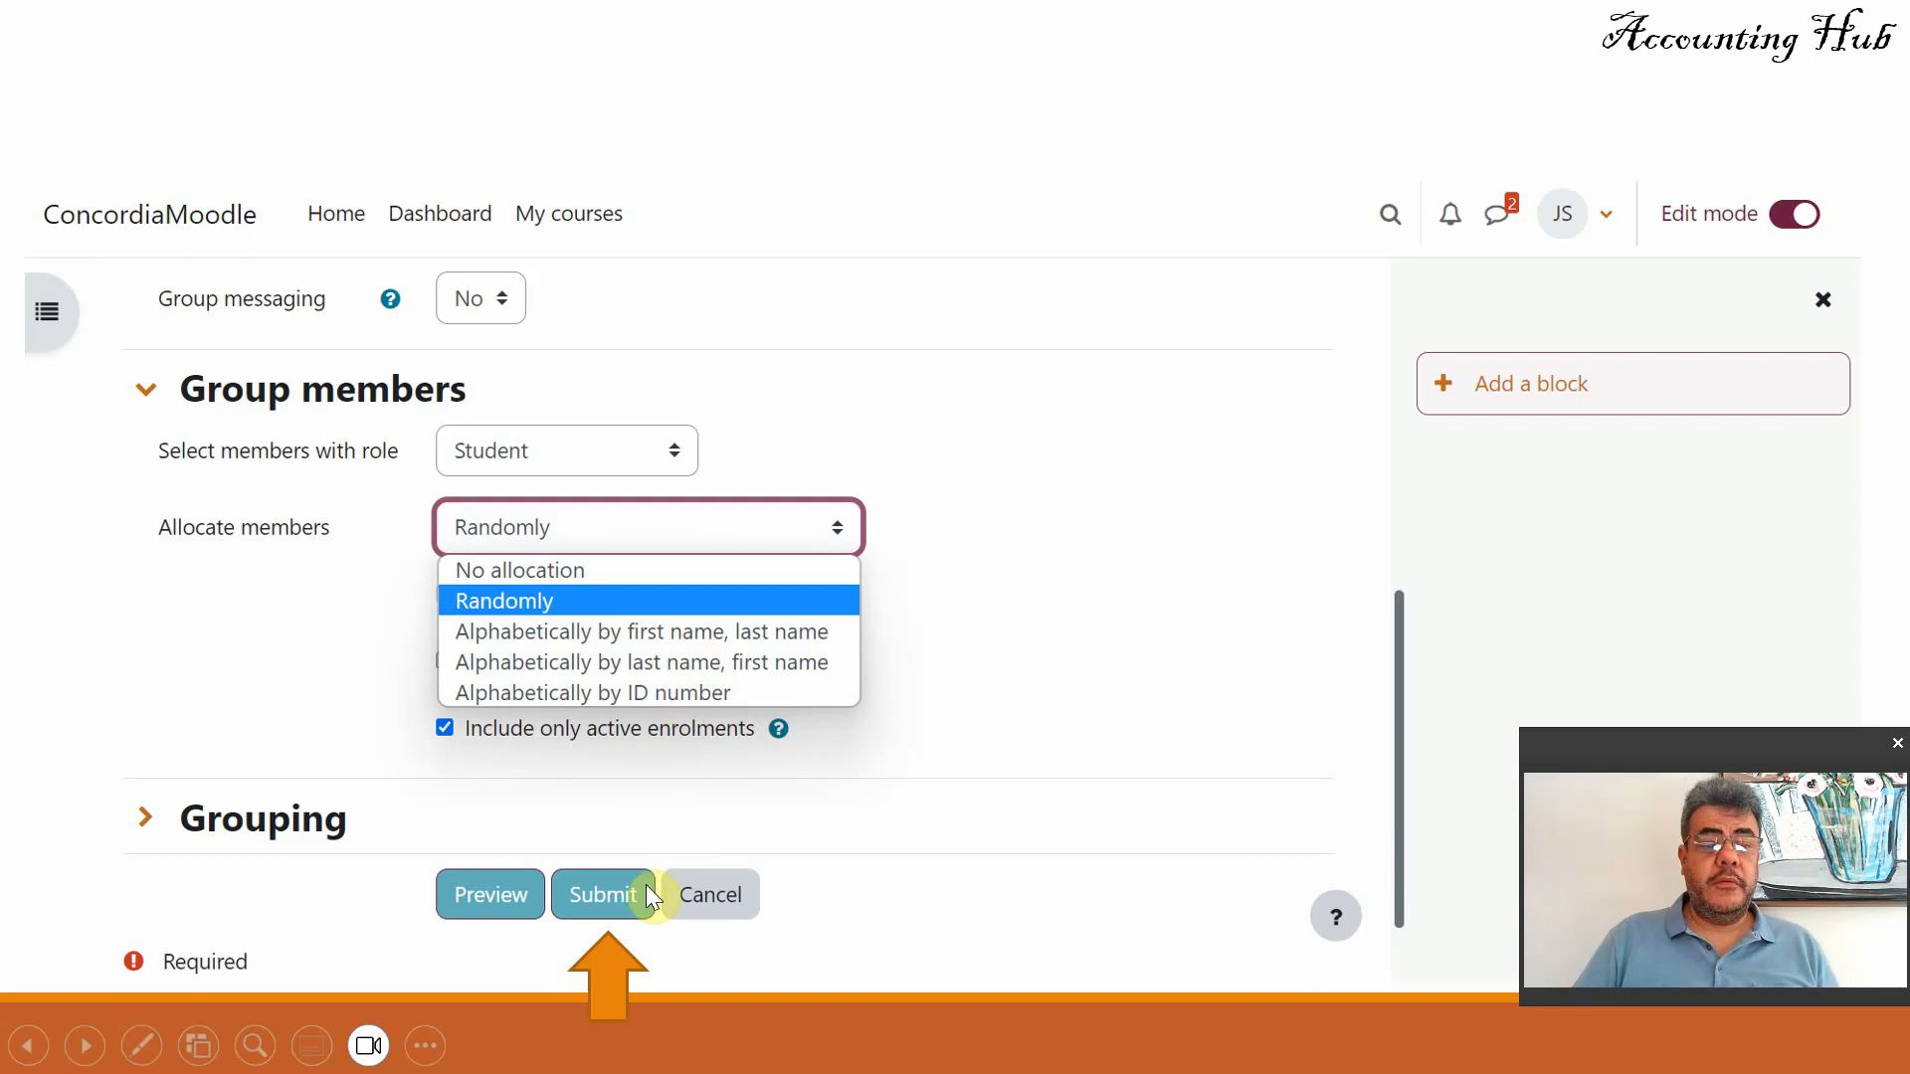
{"action": "mouse_move", "coordinate": [802, 911]}
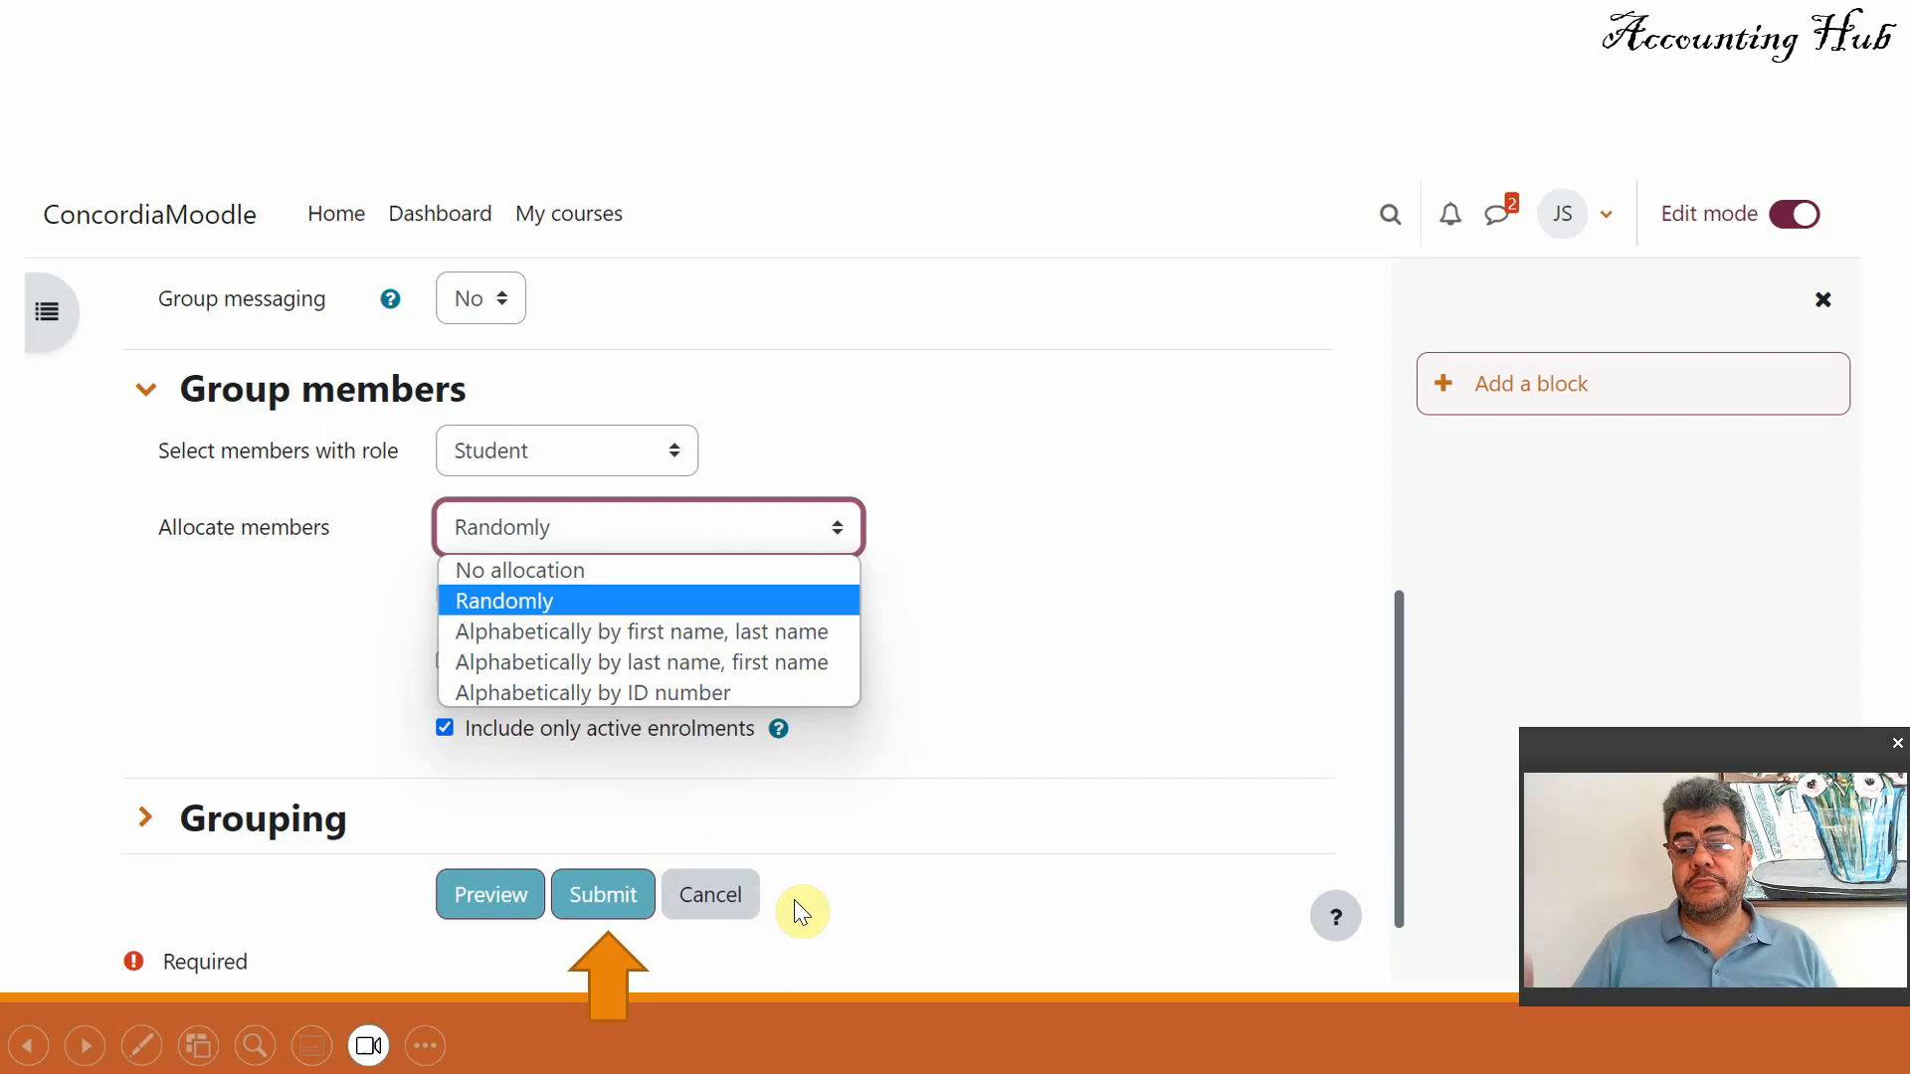
{"action": "left_click", "coordinate": [603, 893]}
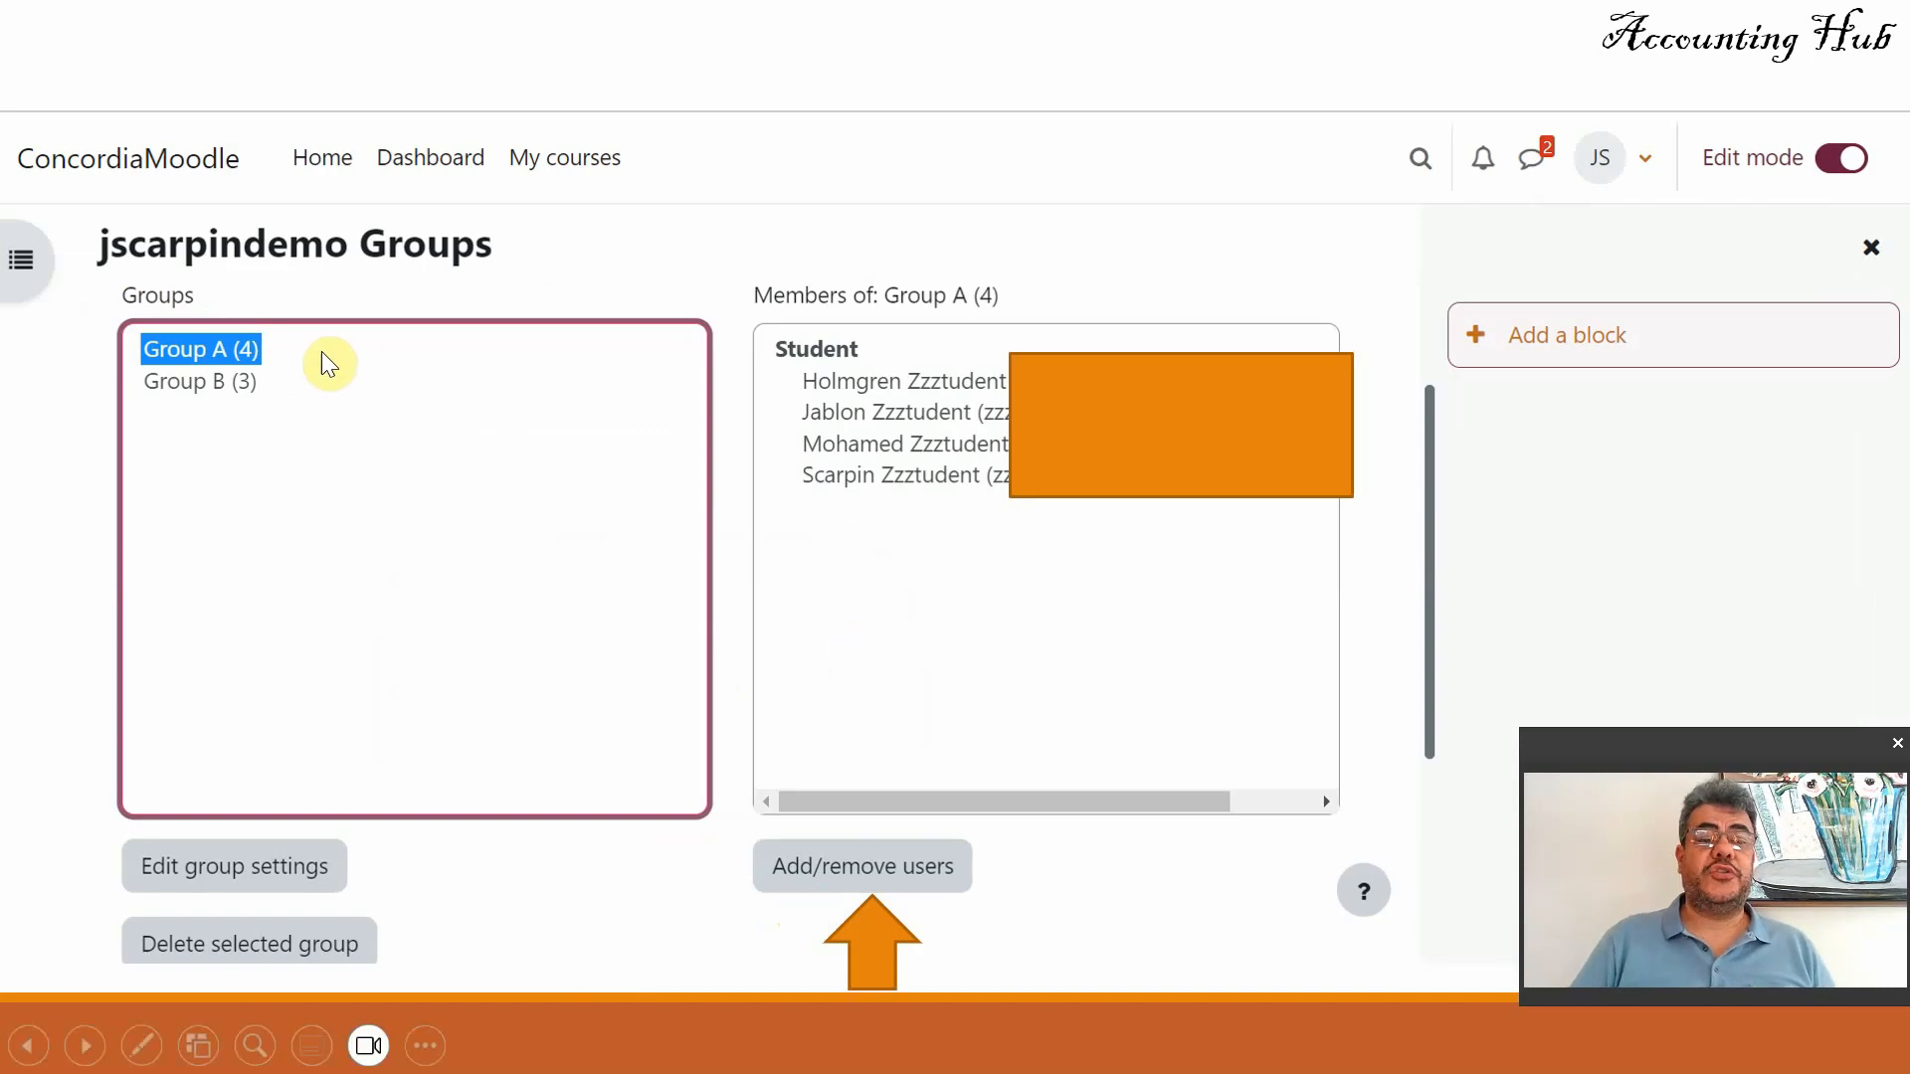
{"action": "mouse_move", "coordinate": [263, 400]}
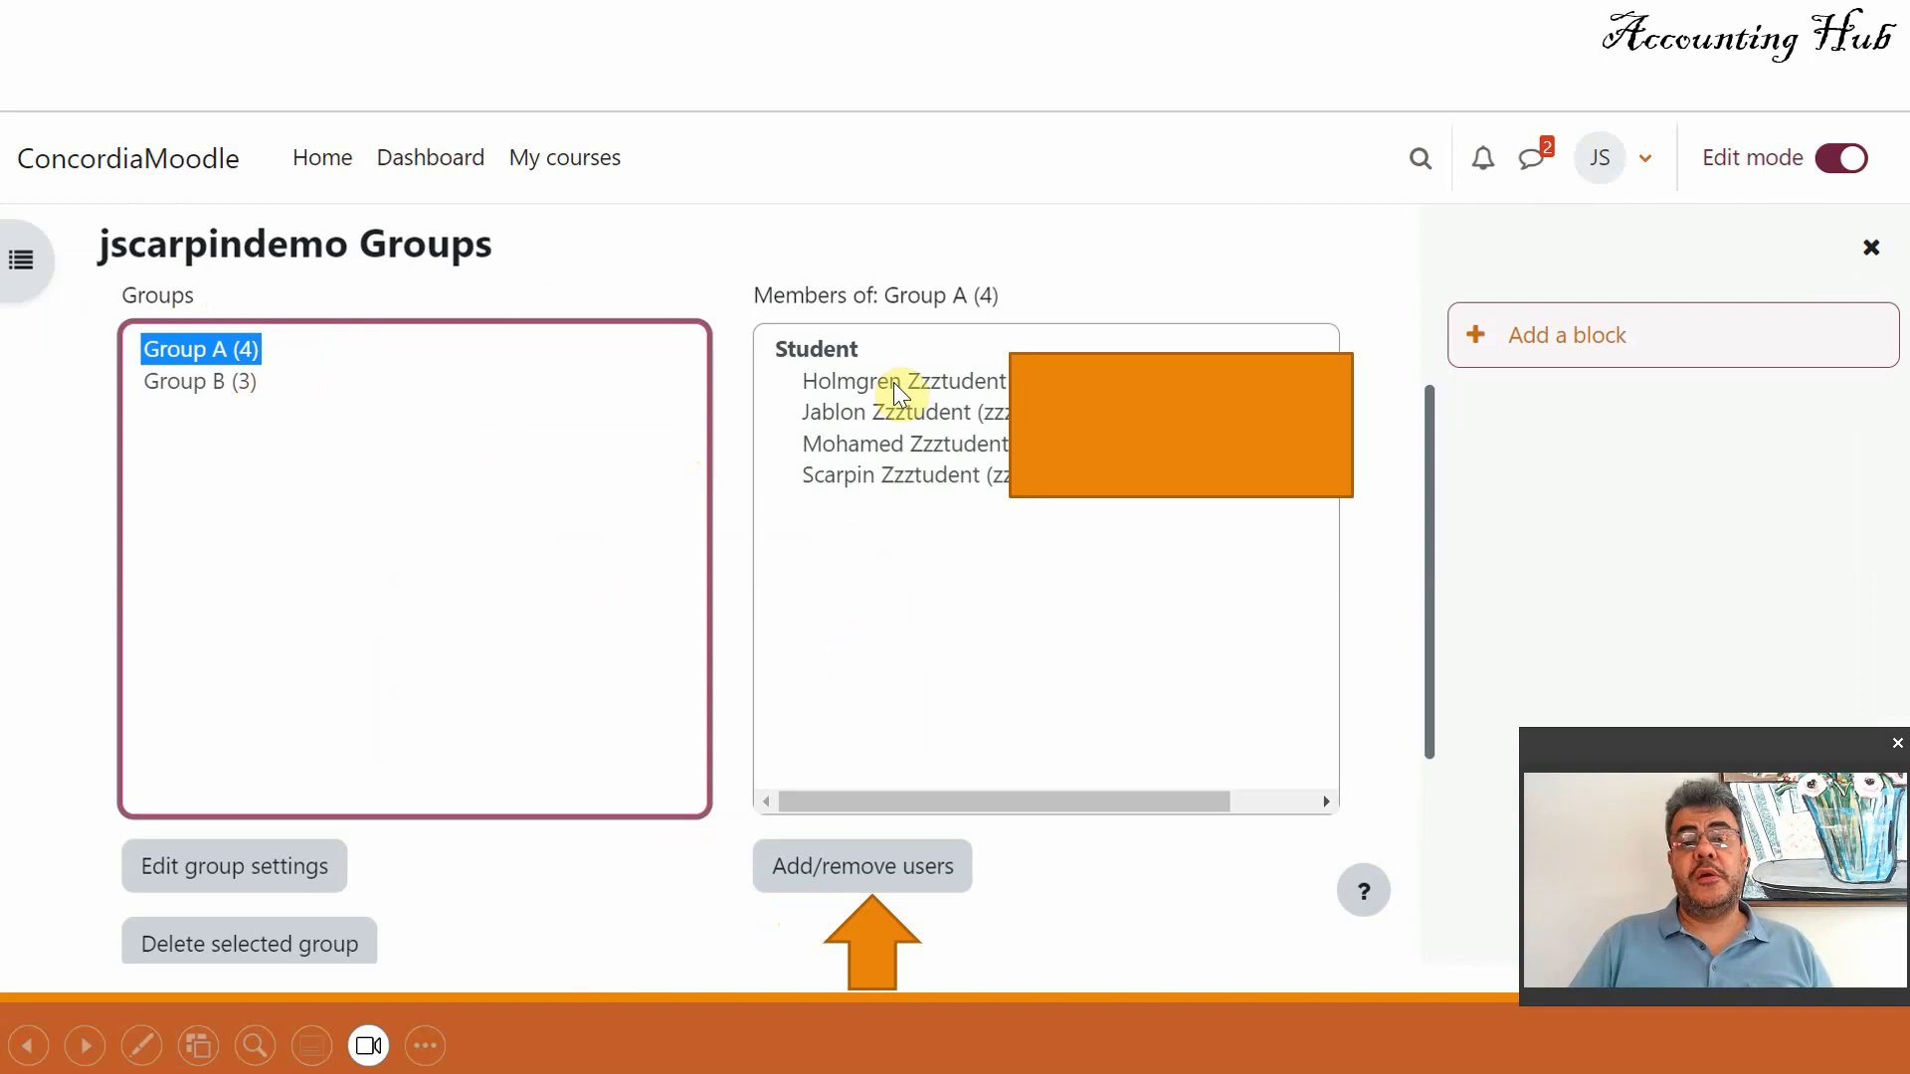
{"action": "mouse_move", "coordinate": [860, 487]}
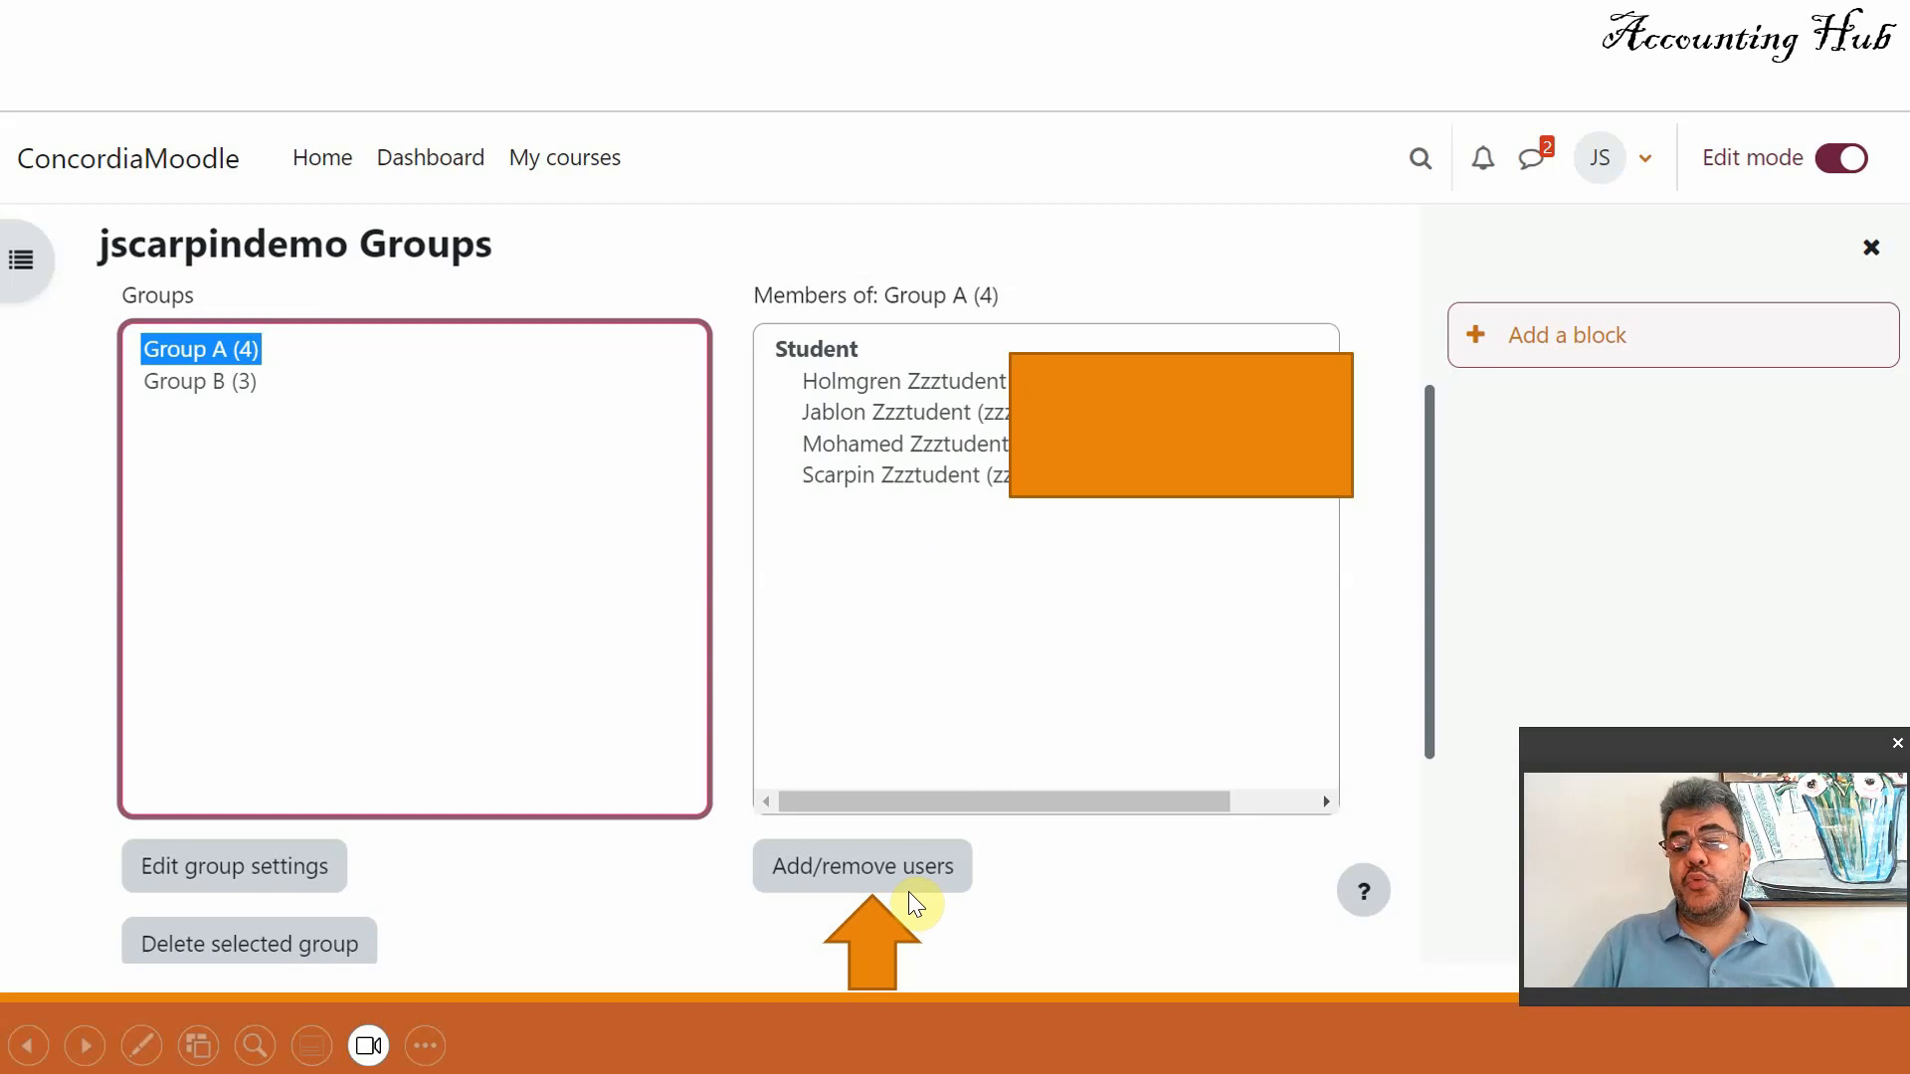
- Go to the Add/remove users page for the auto-created Group A
{"action": "left_click", "coordinate": [862, 866]}
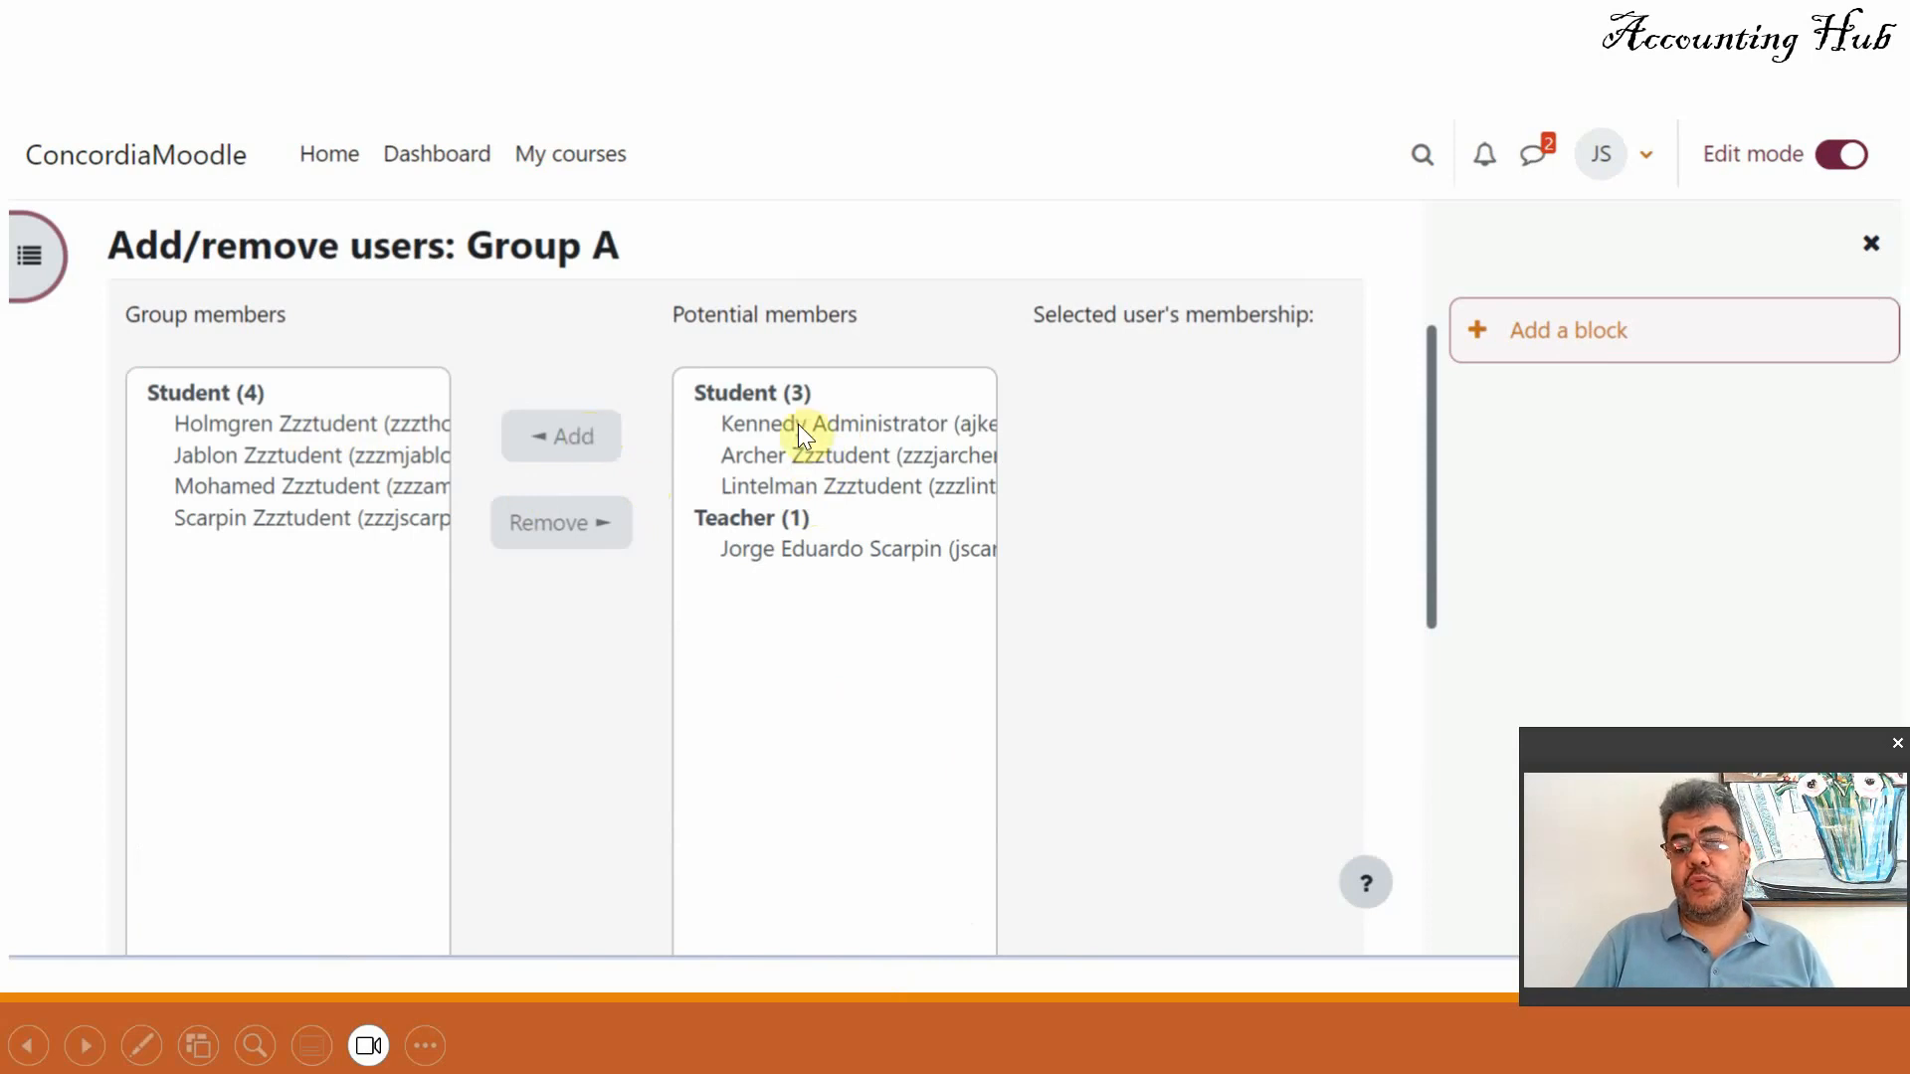
{"action": "mouse_move", "coordinate": [529, 509]}
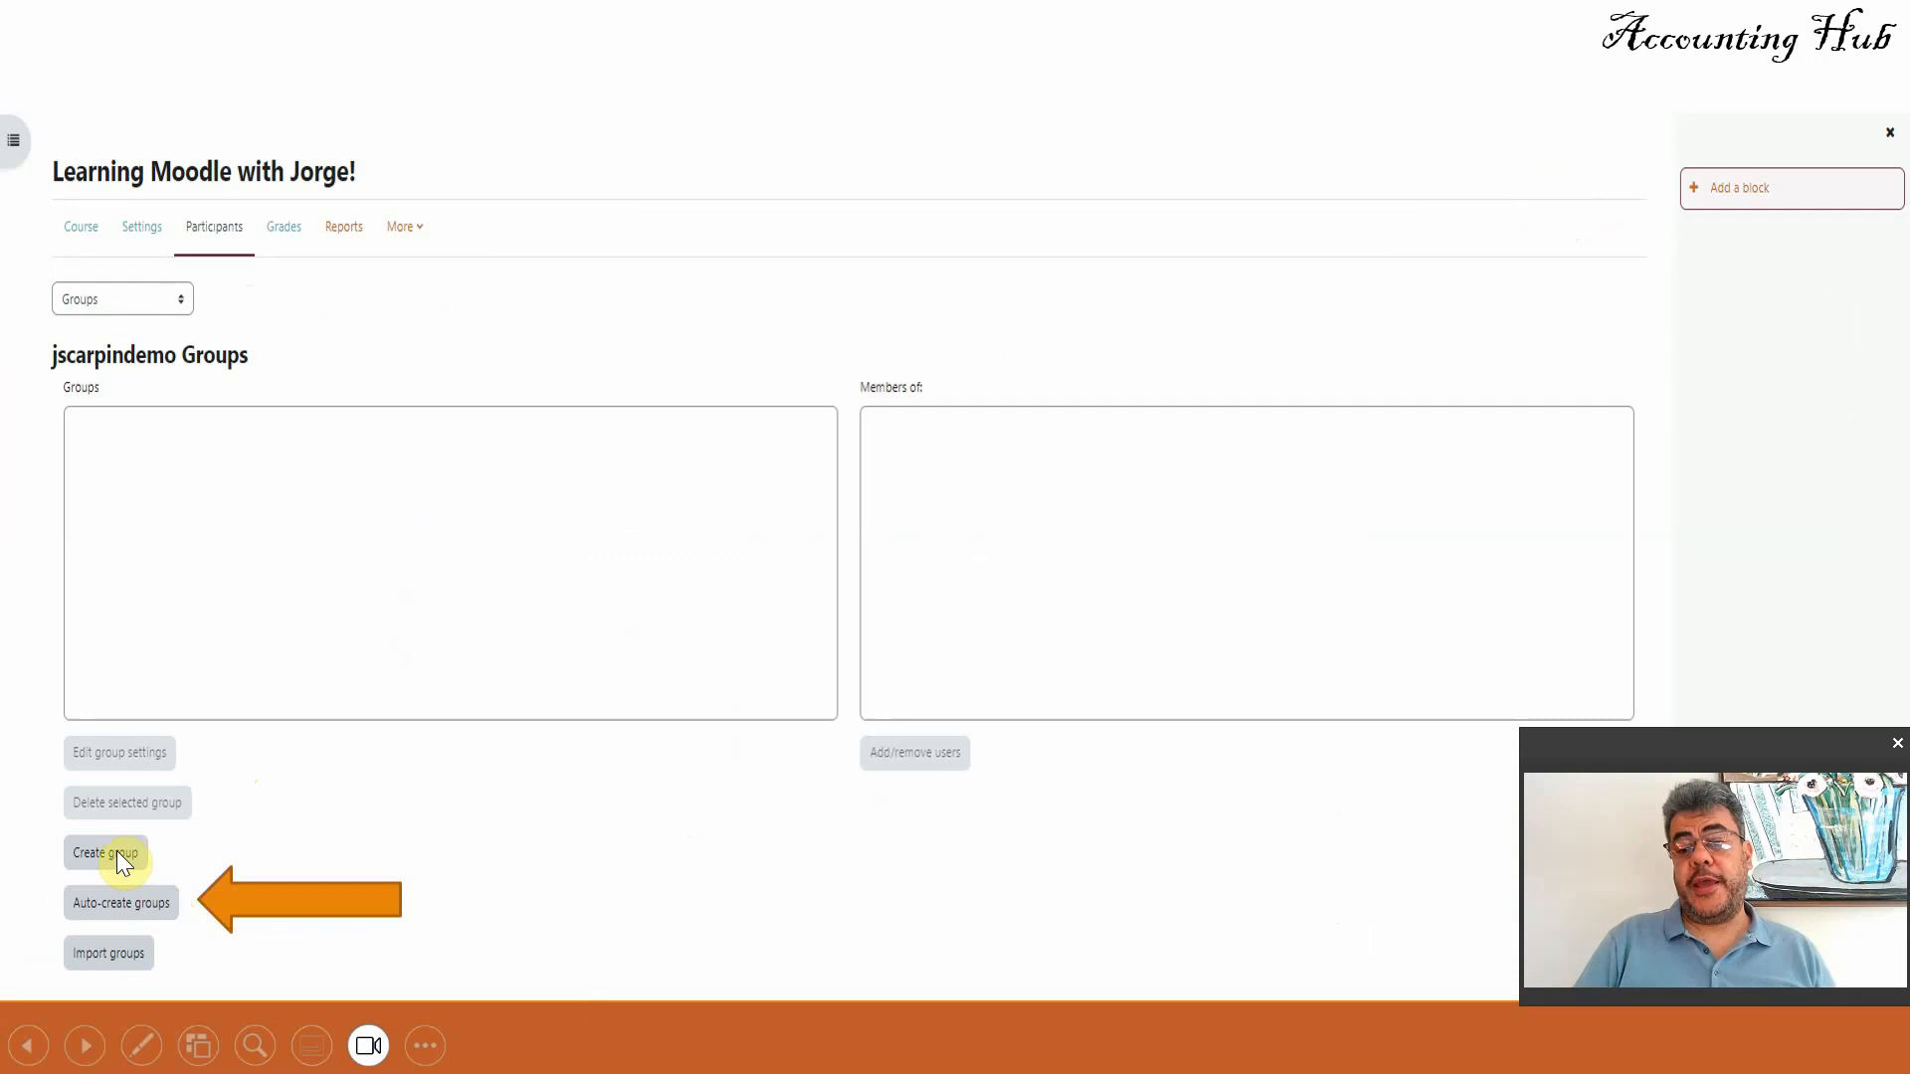
- Manually create a new group named Group A and save it
{"action": "left_click", "coordinate": [913, 752]}
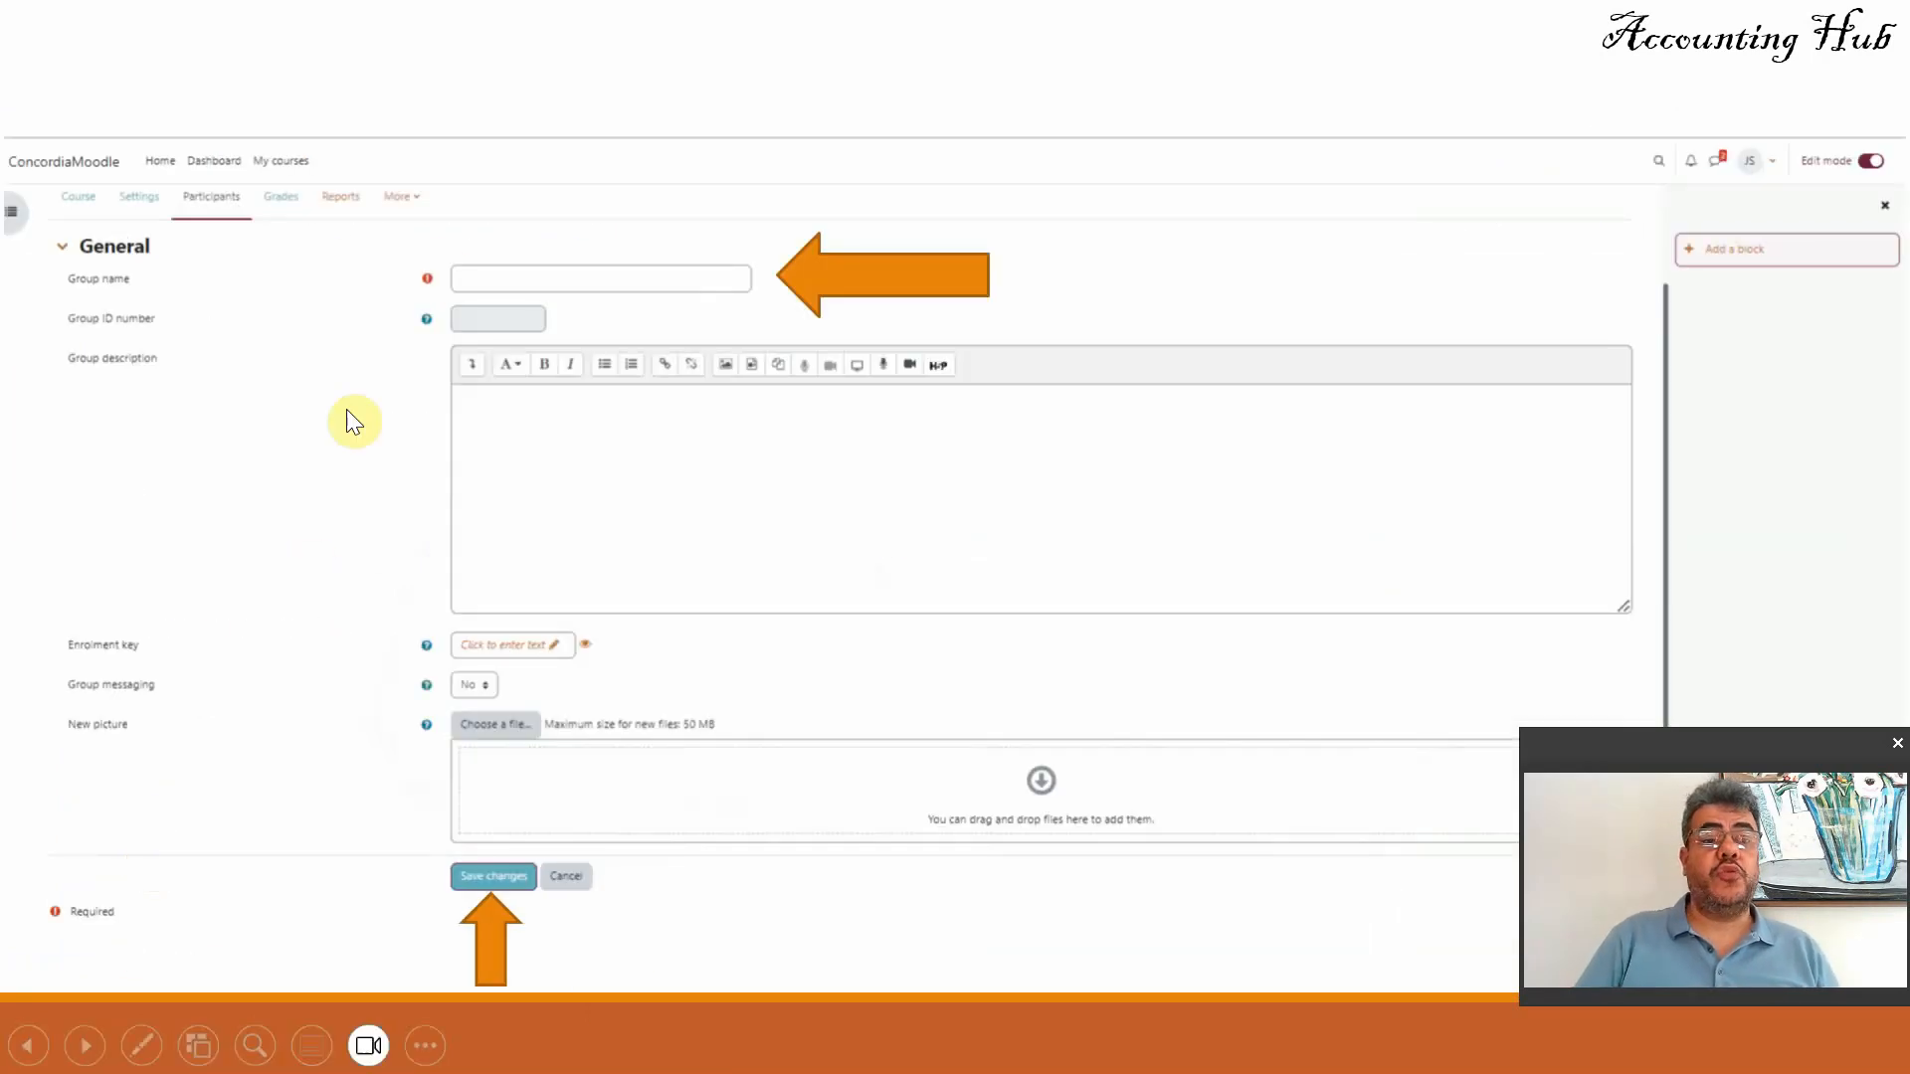
{"action": "mouse_move", "coordinate": [512, 264]}
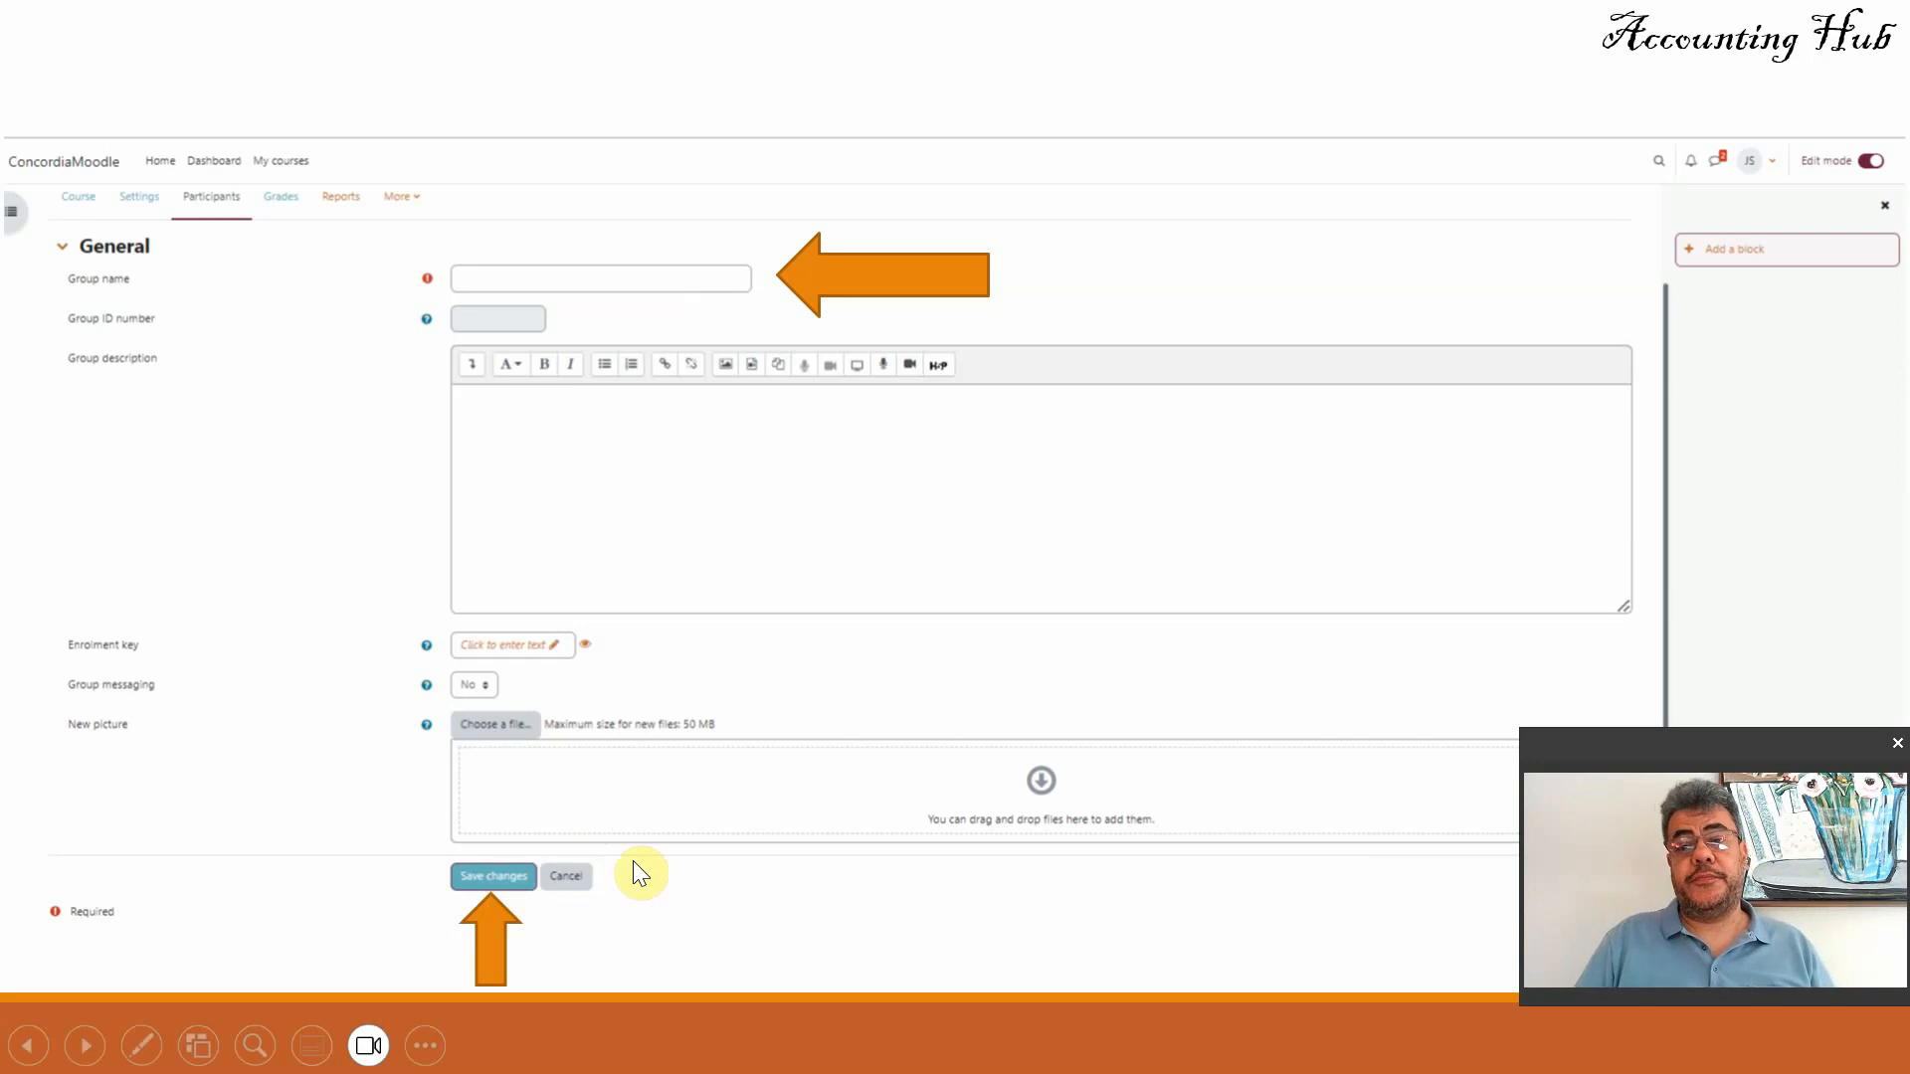
{"action": "left_click", "coordinate": [493, 876]}
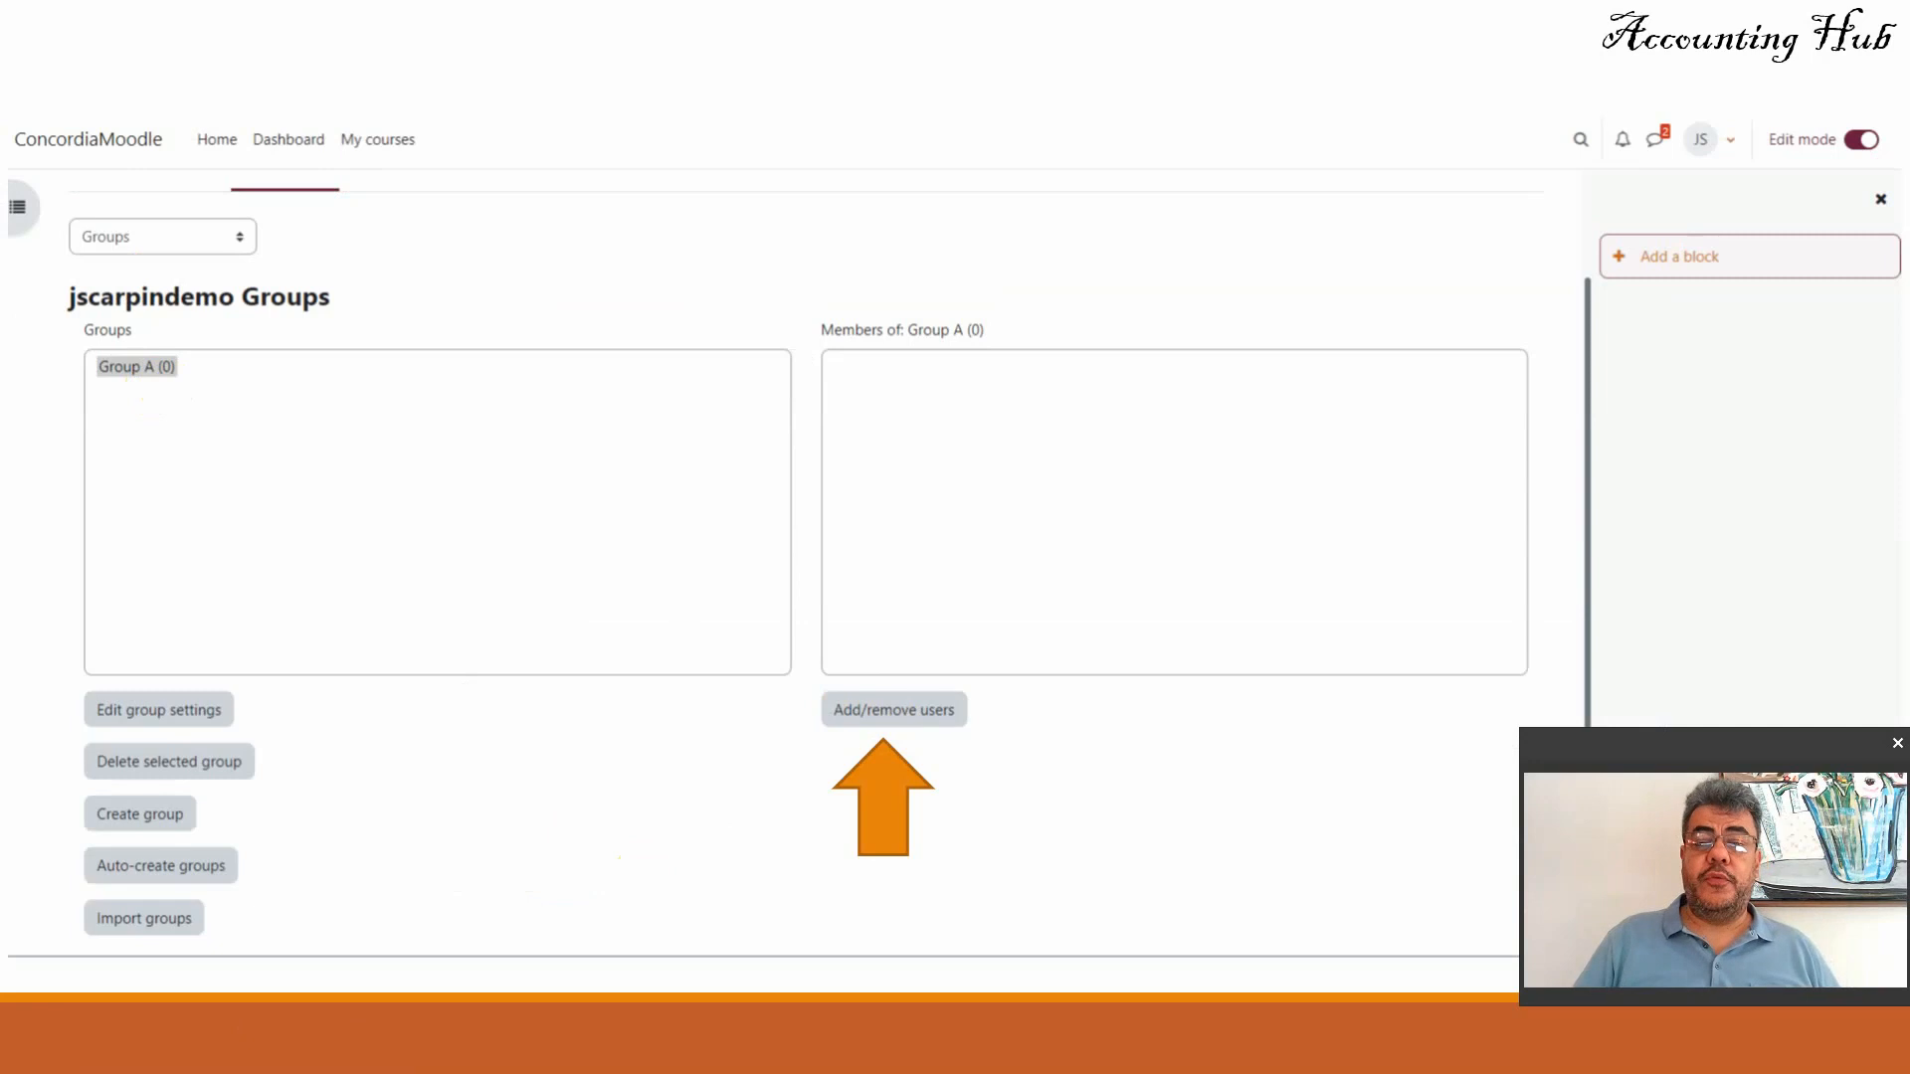
- Go to the Add/remove users page for the new, empty Group A
{"action": "left_click", "coordinate": [893, 708]}
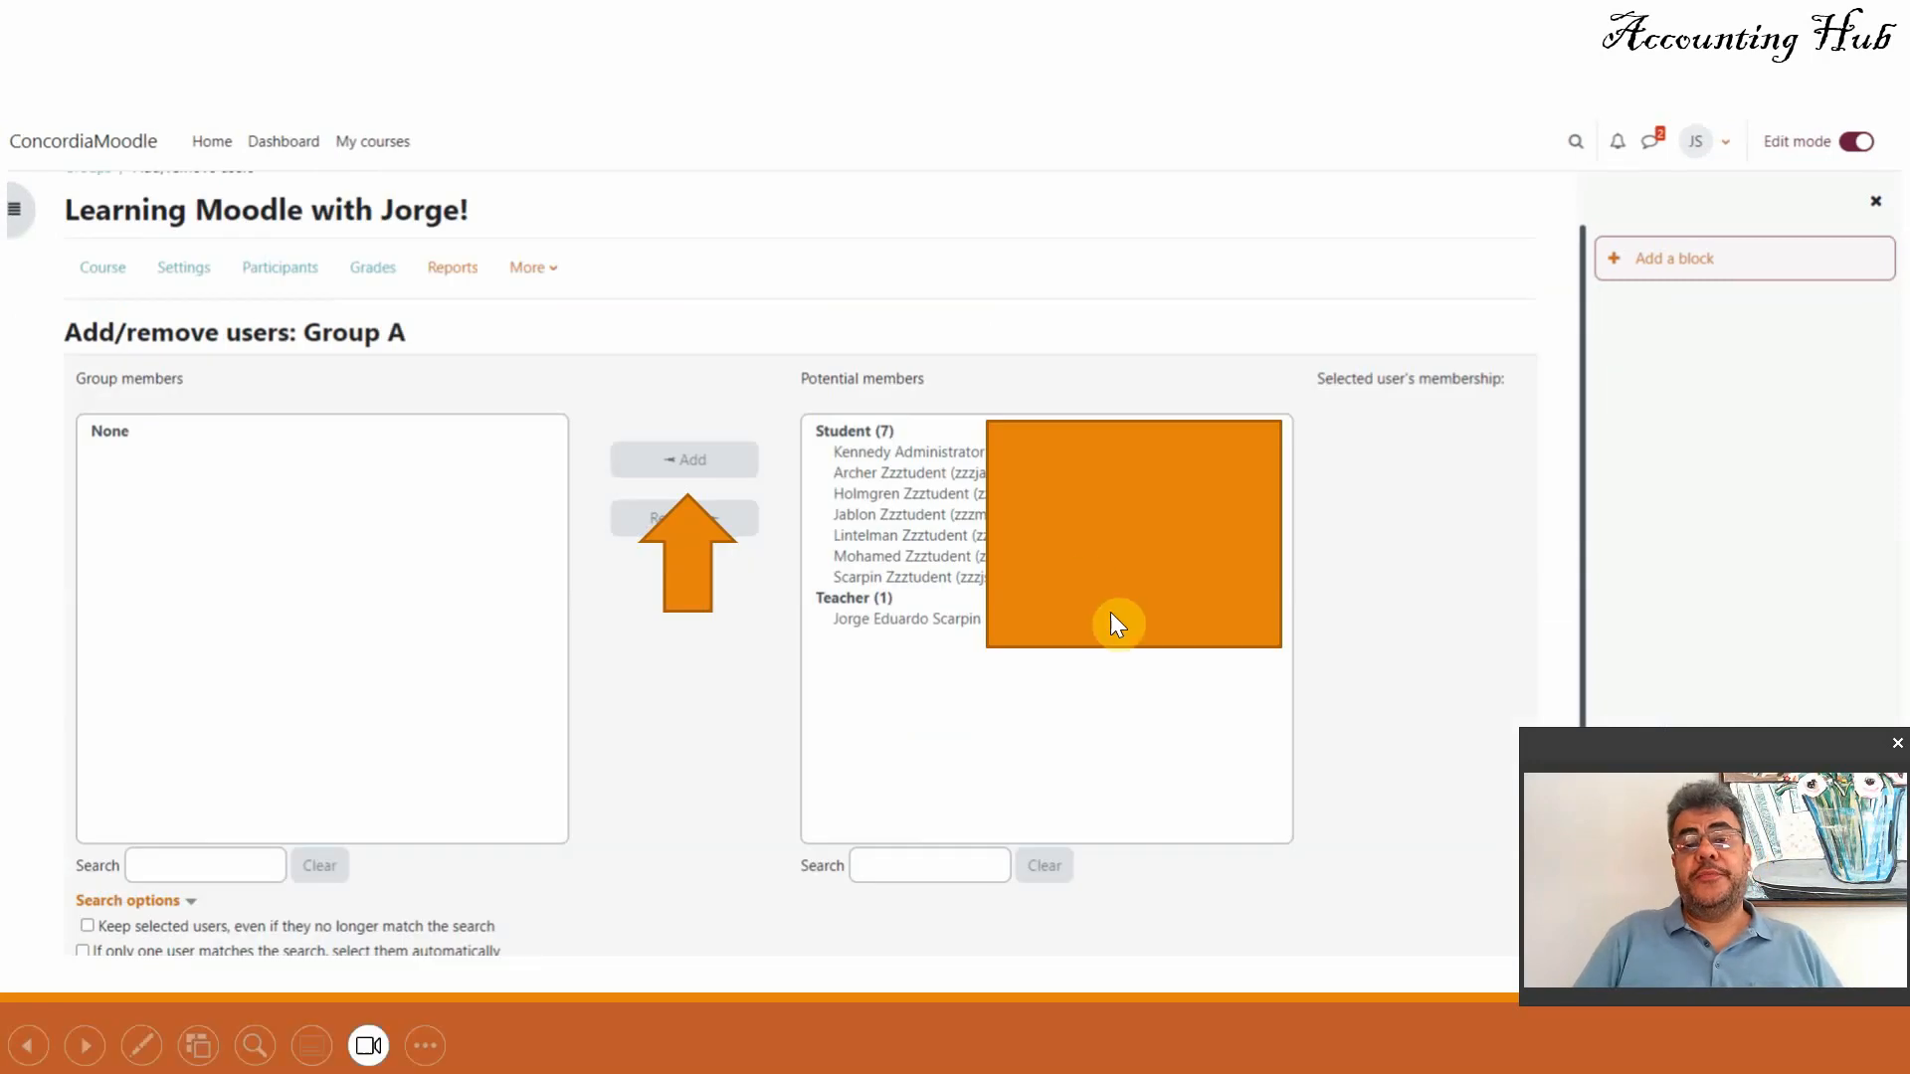
{"action": "mouse_move", "coordinate": [911, 593]}
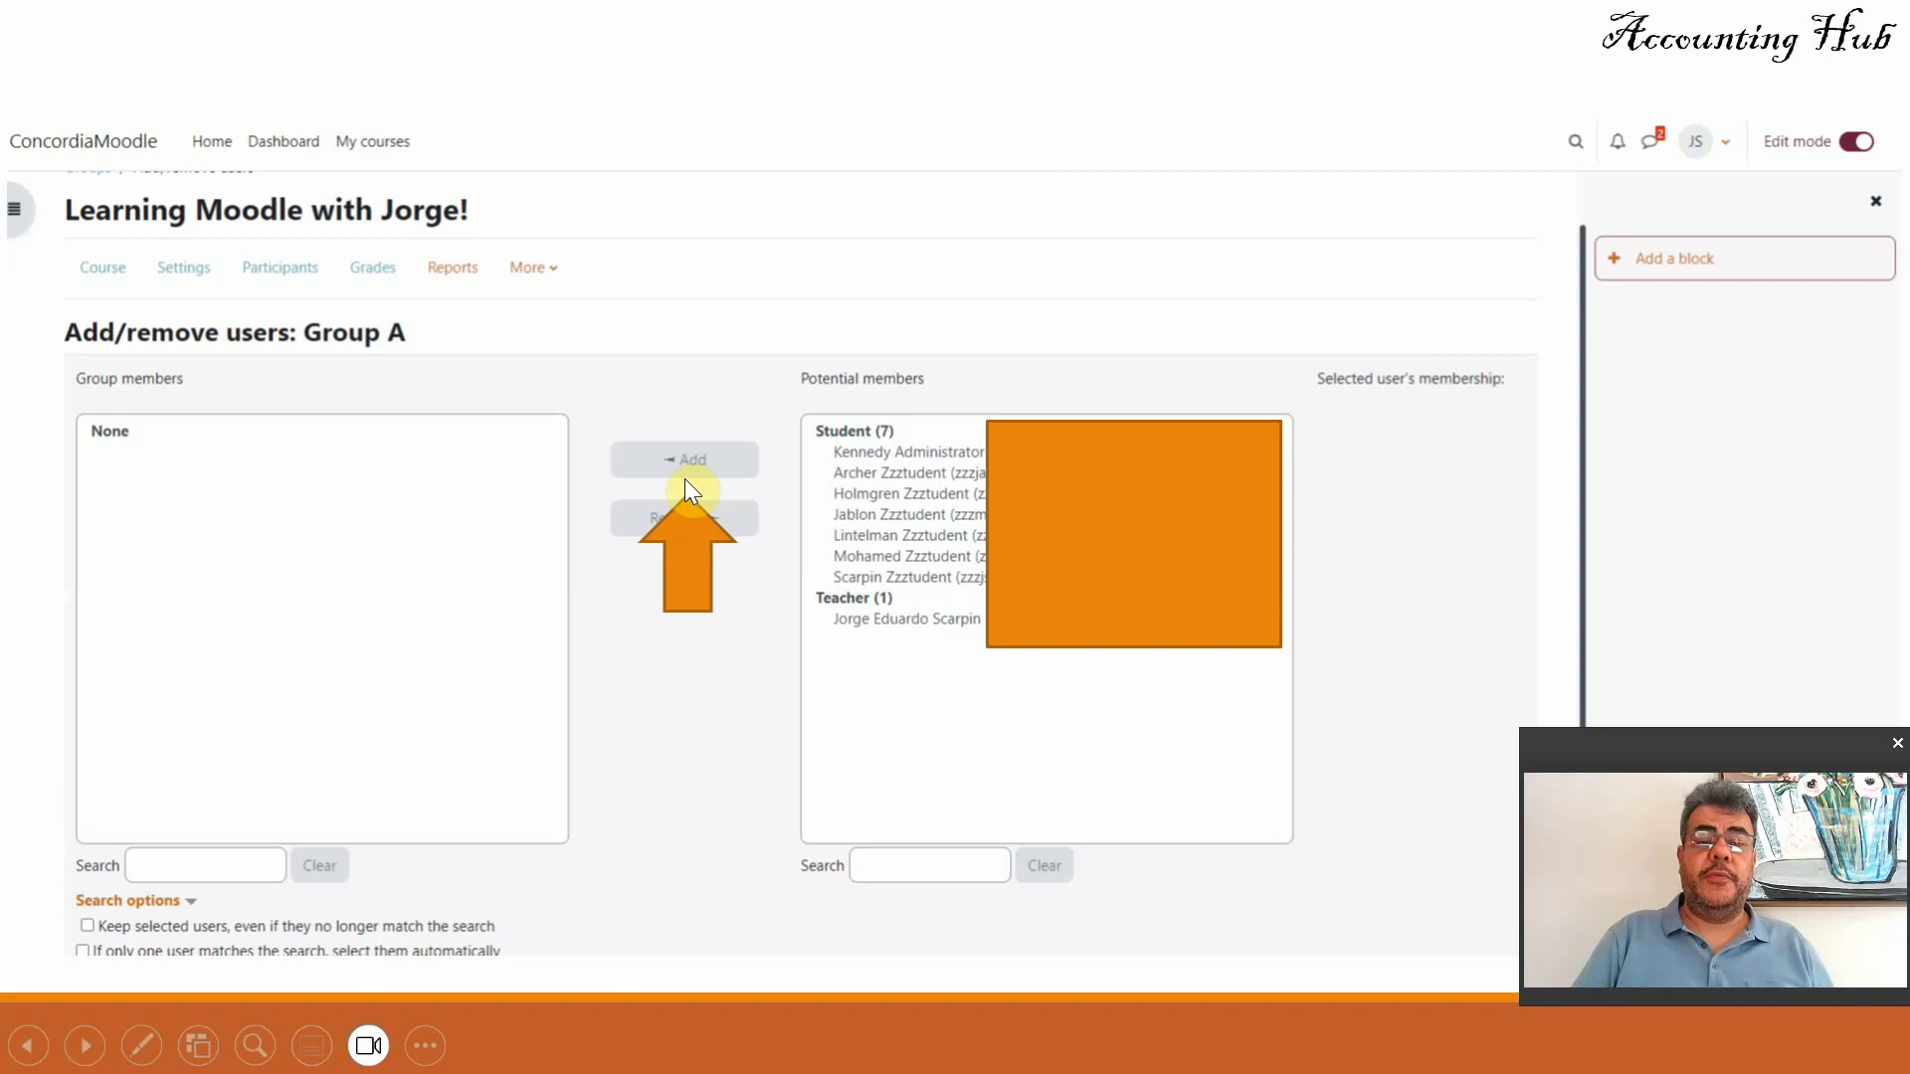
{"action": "mouse_move", "coordinate": [790, 585]}
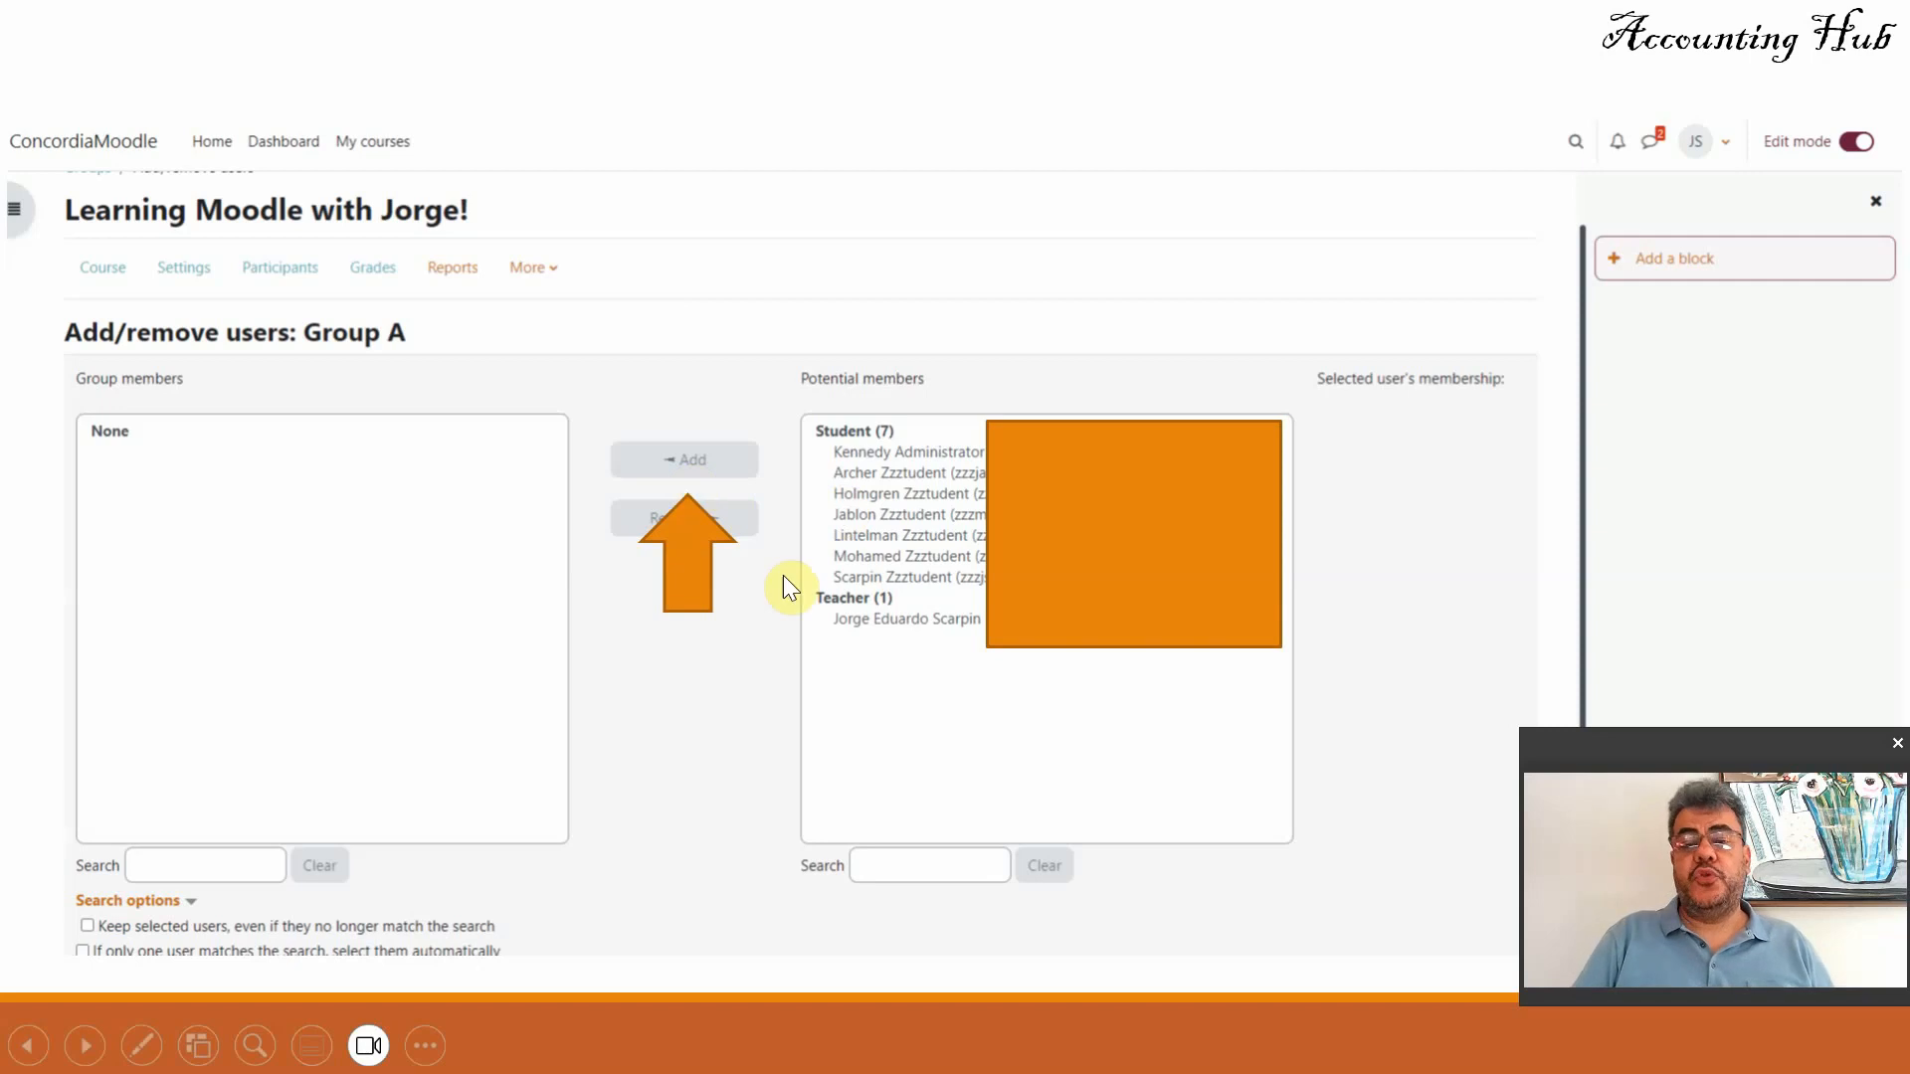